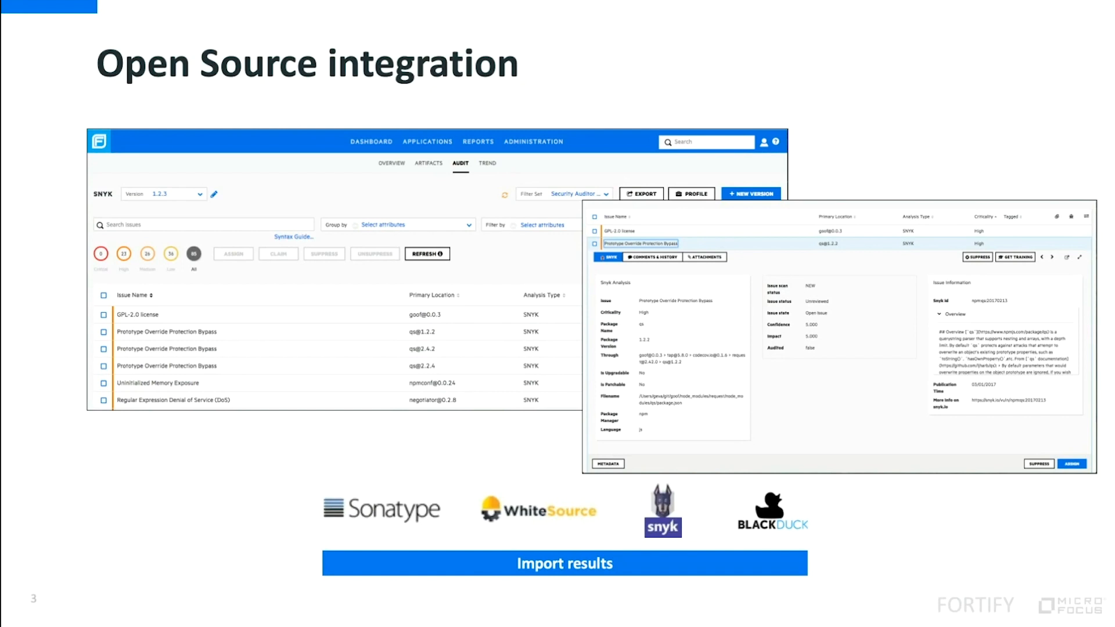
Step: Advance to slide 4, 'Fortify Software Security Center – 18.20'
key(Right)
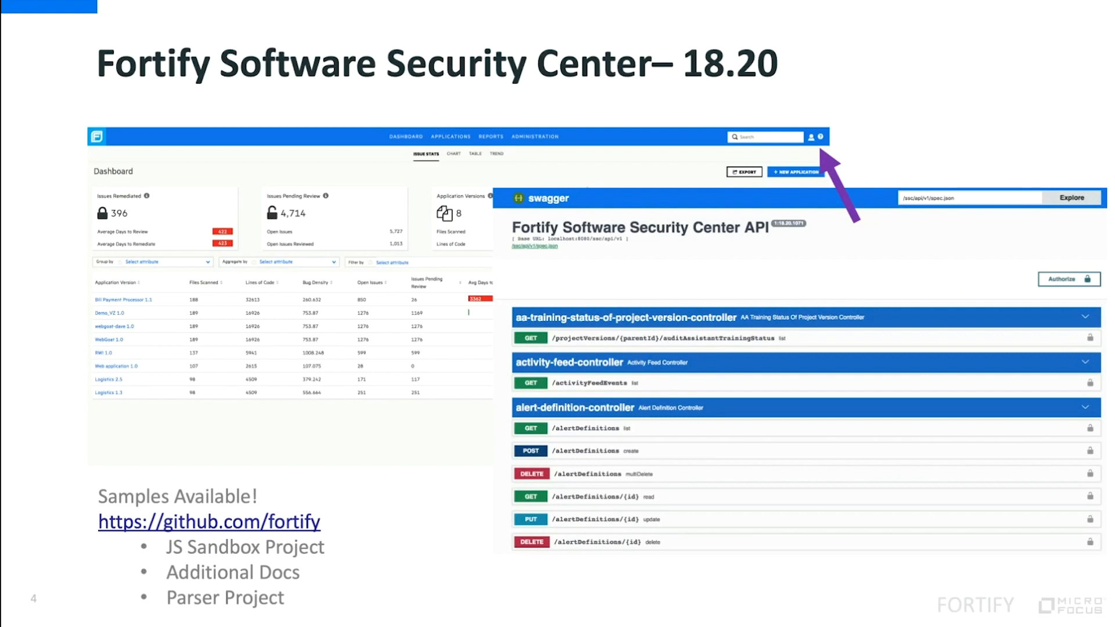
key(Right)
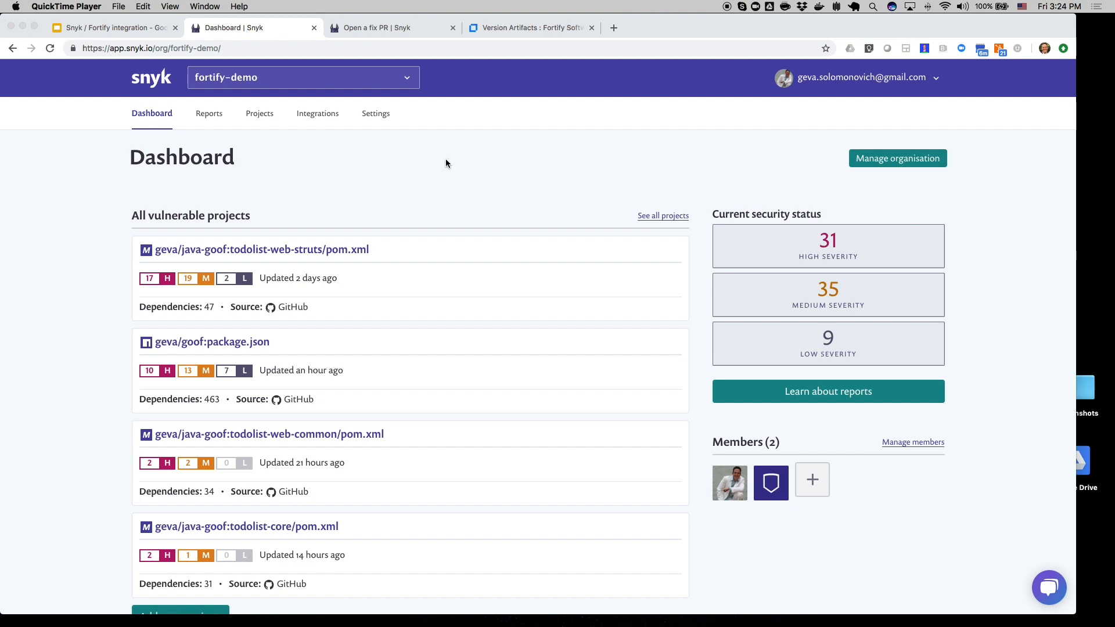
mouse_move(326, 126)
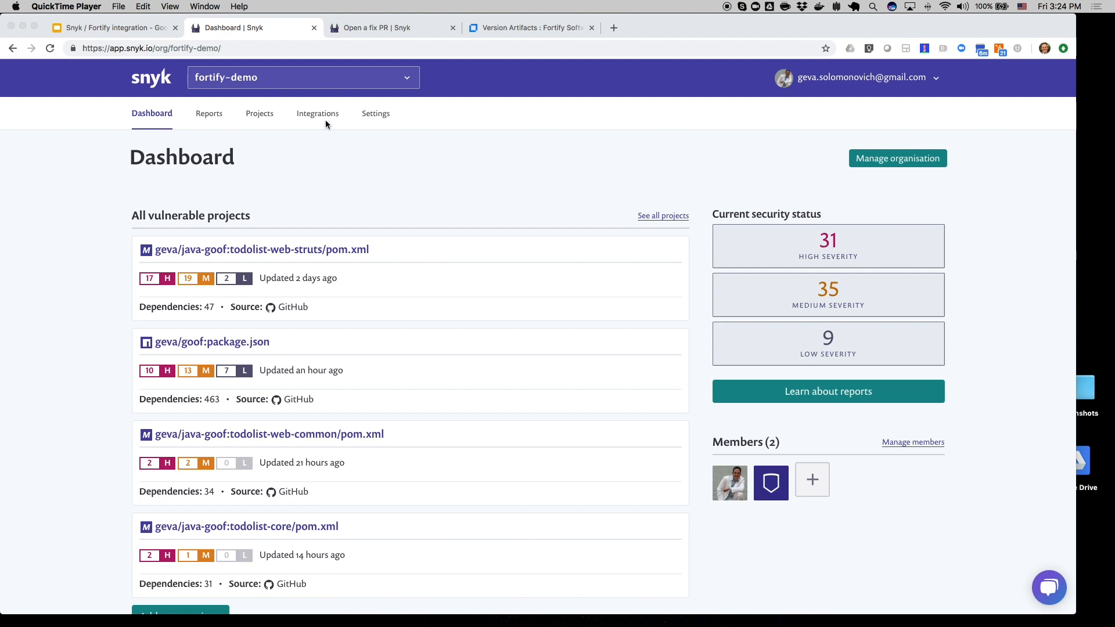
Step: Go to Integrations and start adding projects from the GitHub integration
click(317, 113)
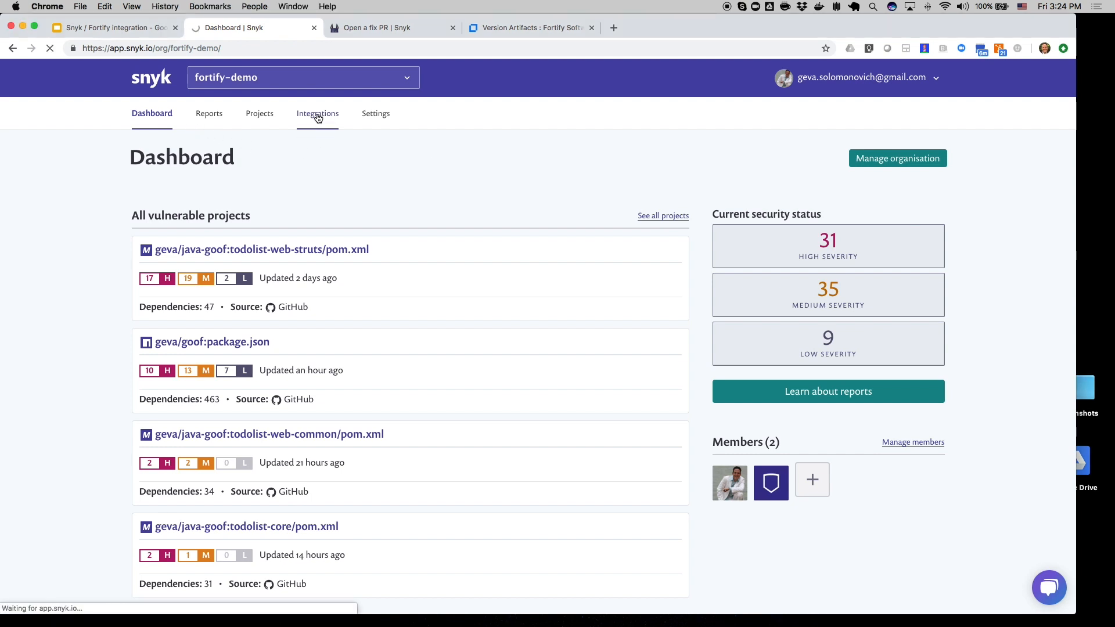
click(317, 113)
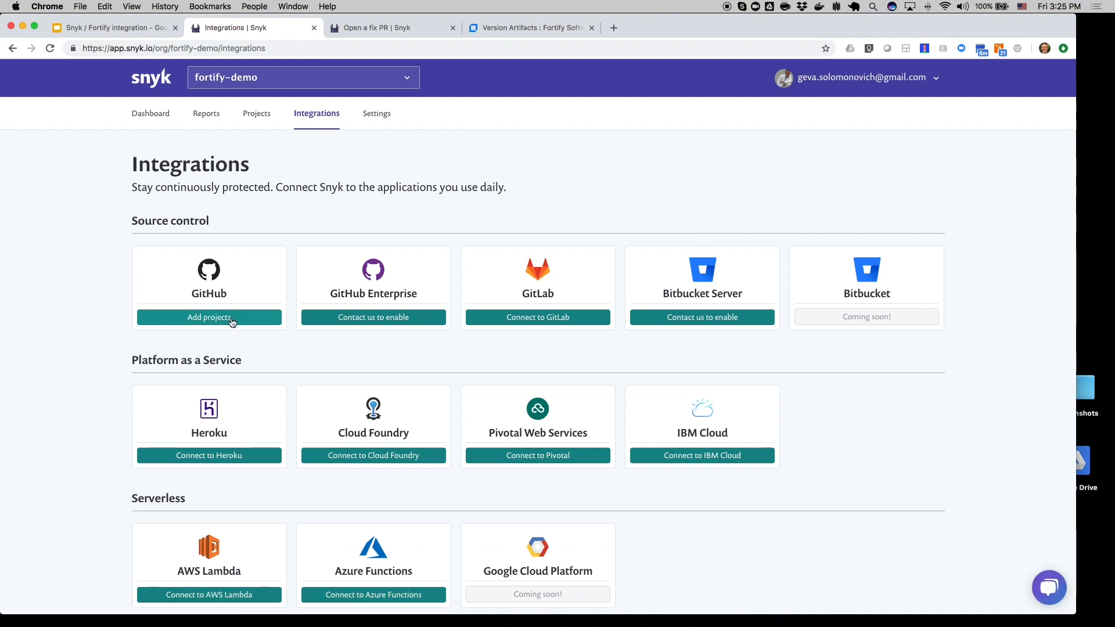
click(209, 317)
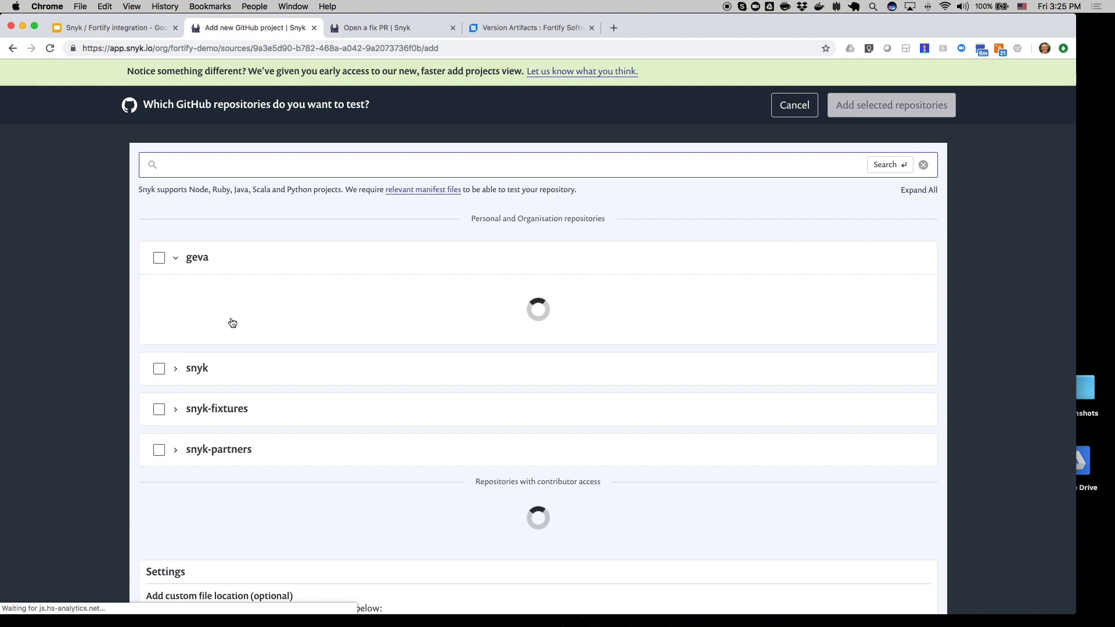
Step: Search 'goof', select the goof and java-goof repositories and import them as projects
click(498, 164)
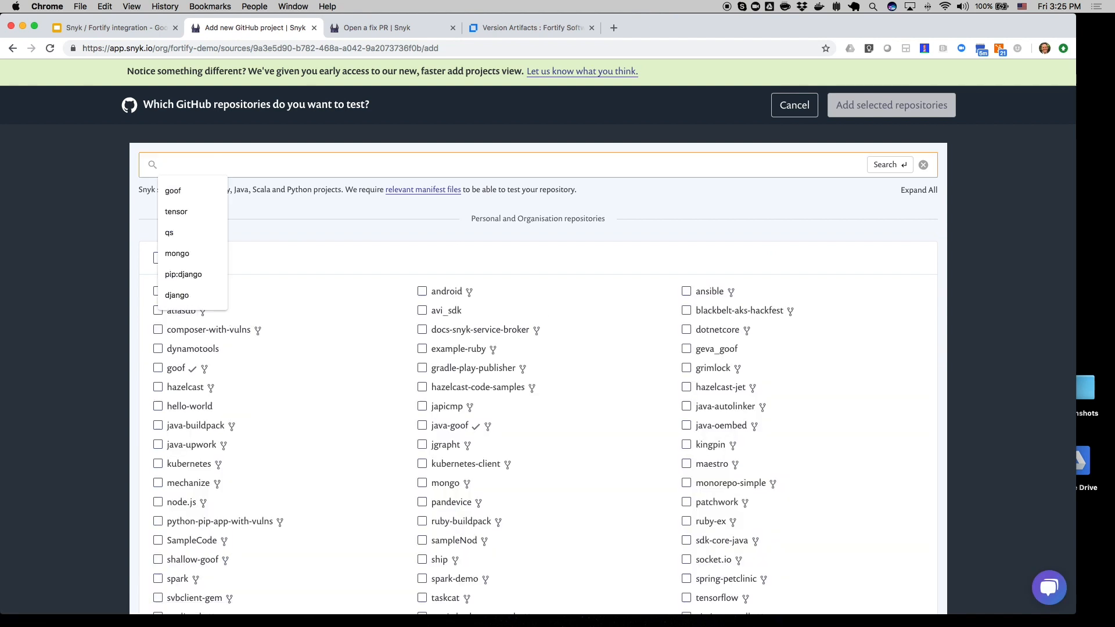
text(goof)
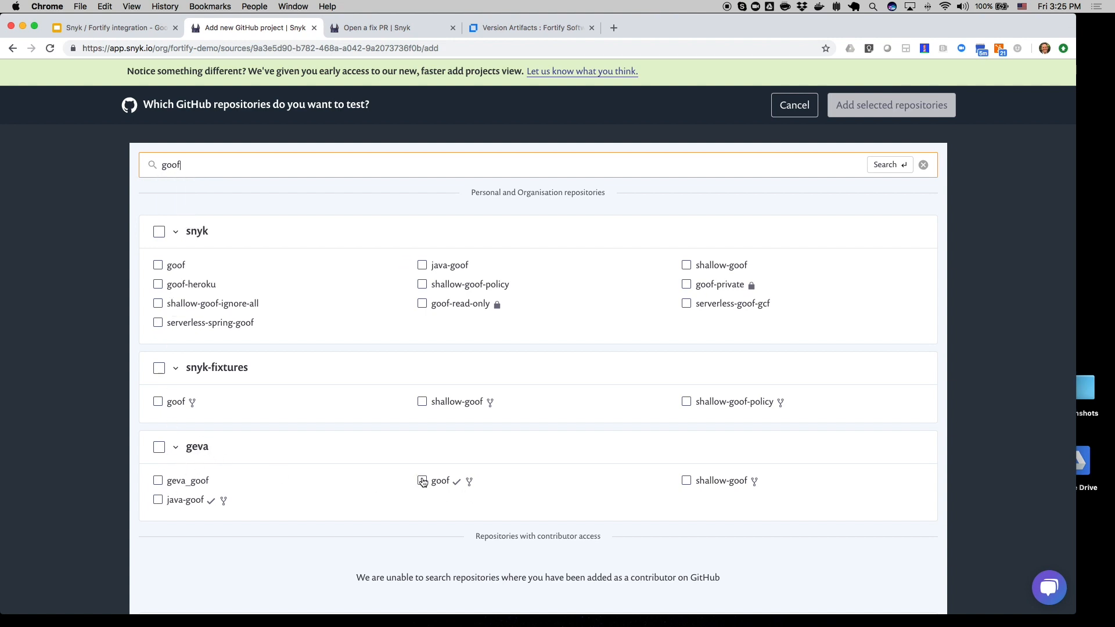
click(158, 499)
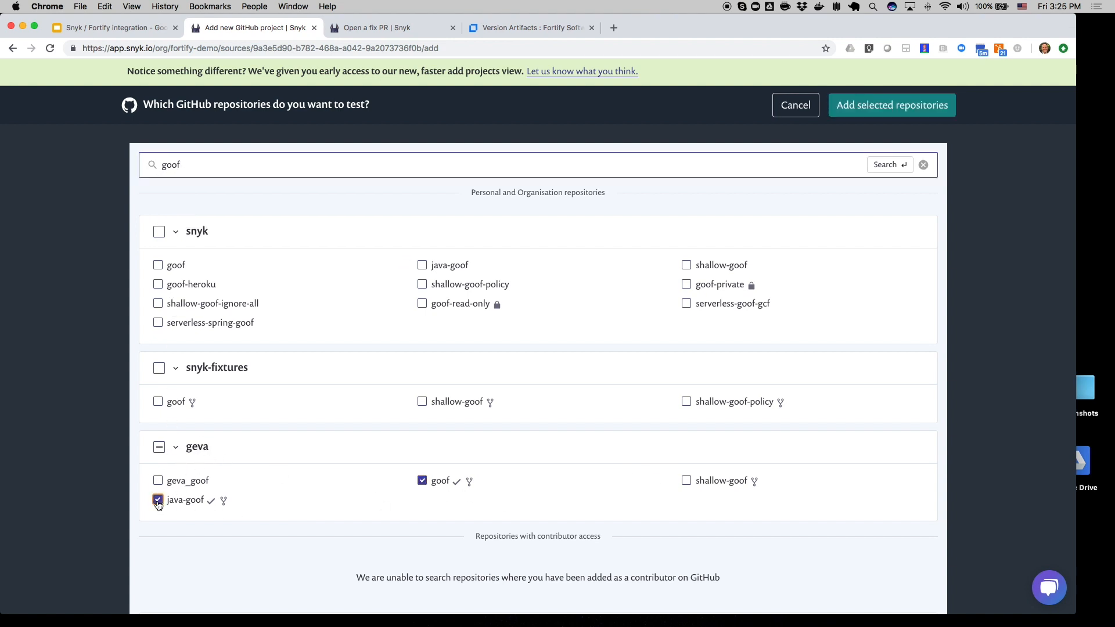
click(891, 105)
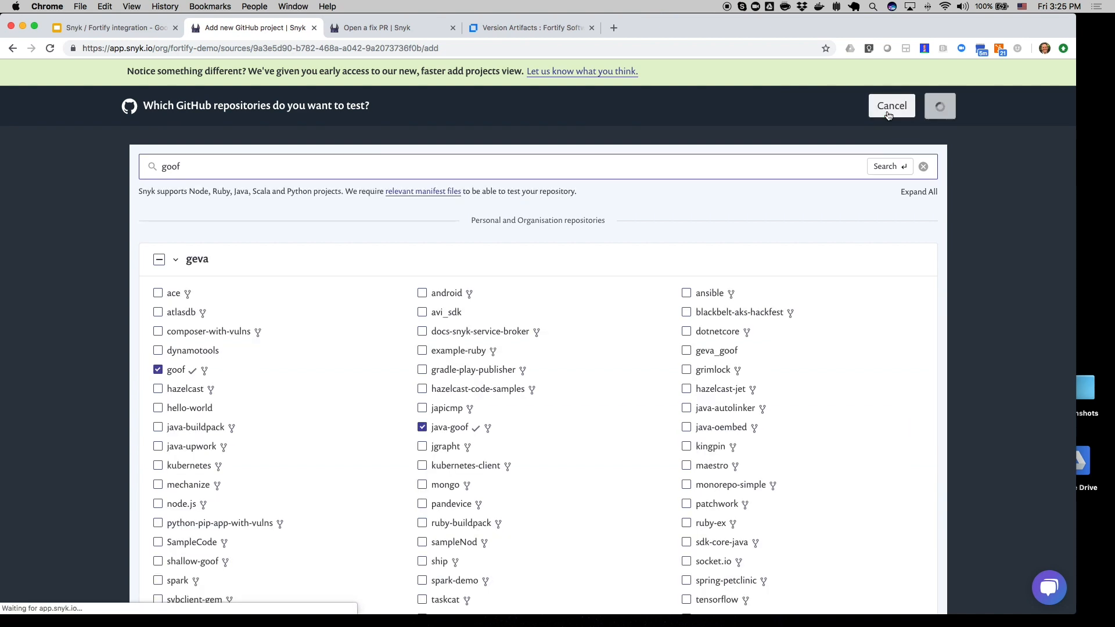
click(891, 105)
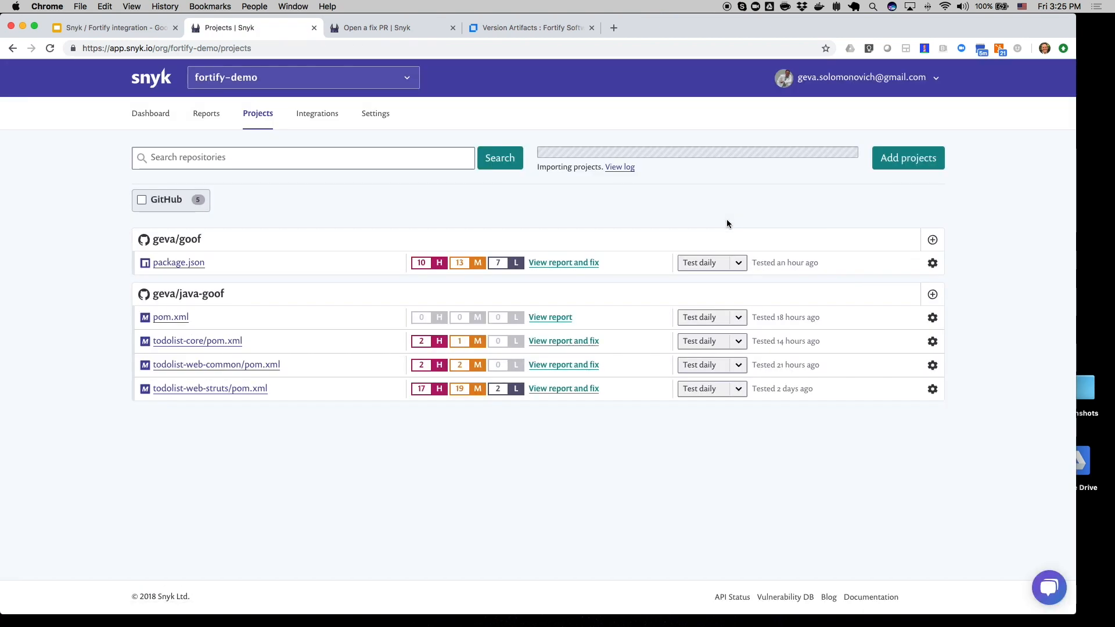
mouse_move(430, 294)
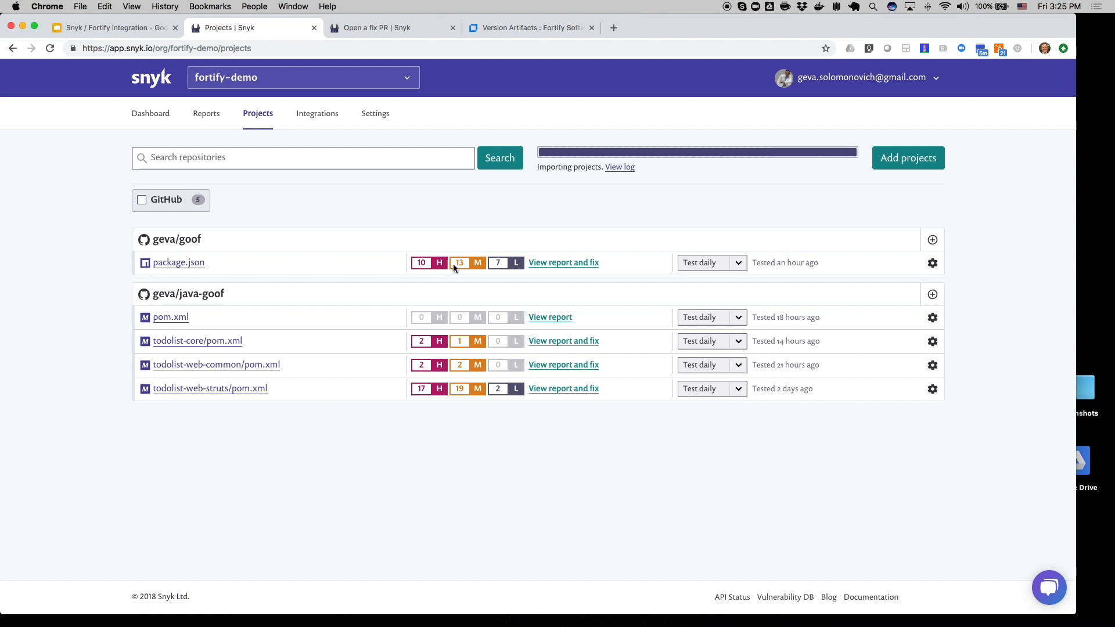
mouse_move(359, 292)
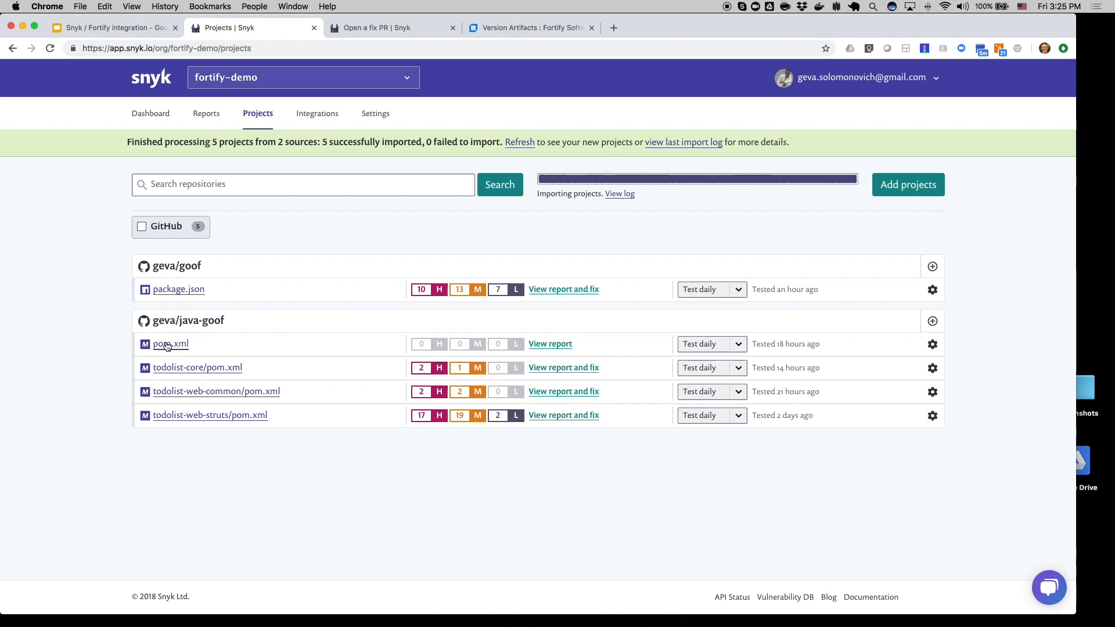
mouse_move(145, 408)
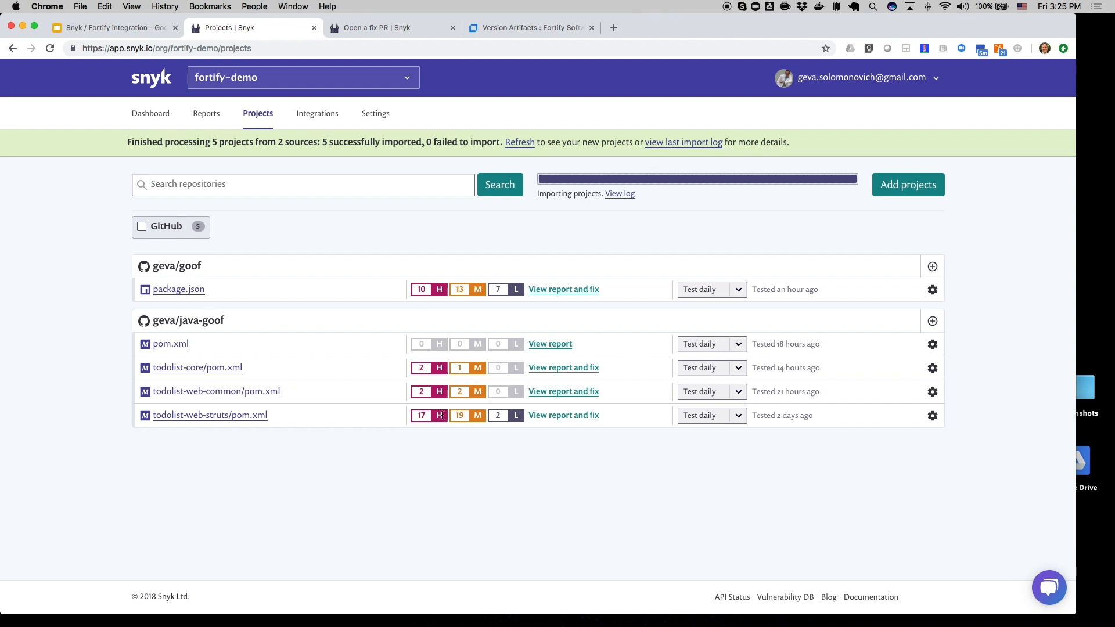
mouse_move(562, 415)
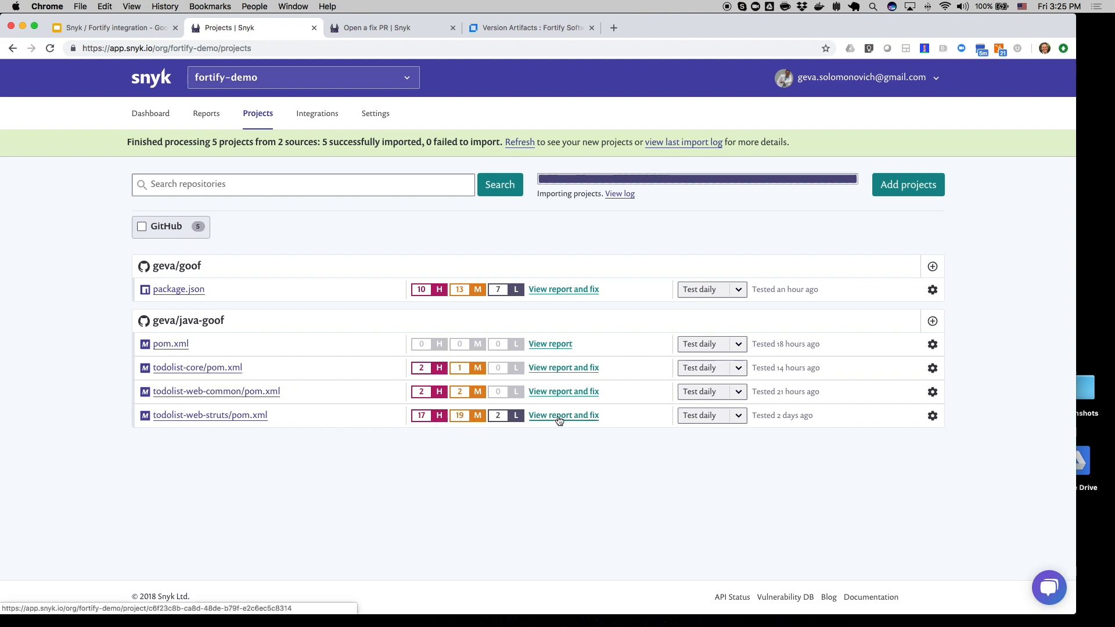
Step: Review the struts2-core Denial of Service issue and its upgrade-to-2.3.33 remediation in todolist-web-struts/pom.xml
click(564, 415)
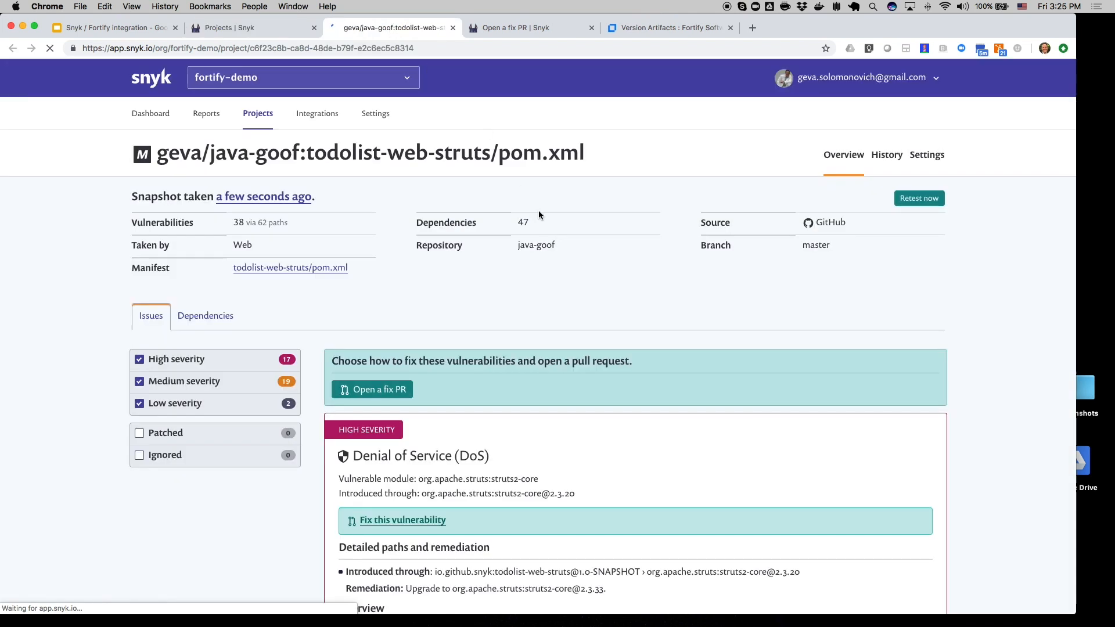
scroll(down, 3)
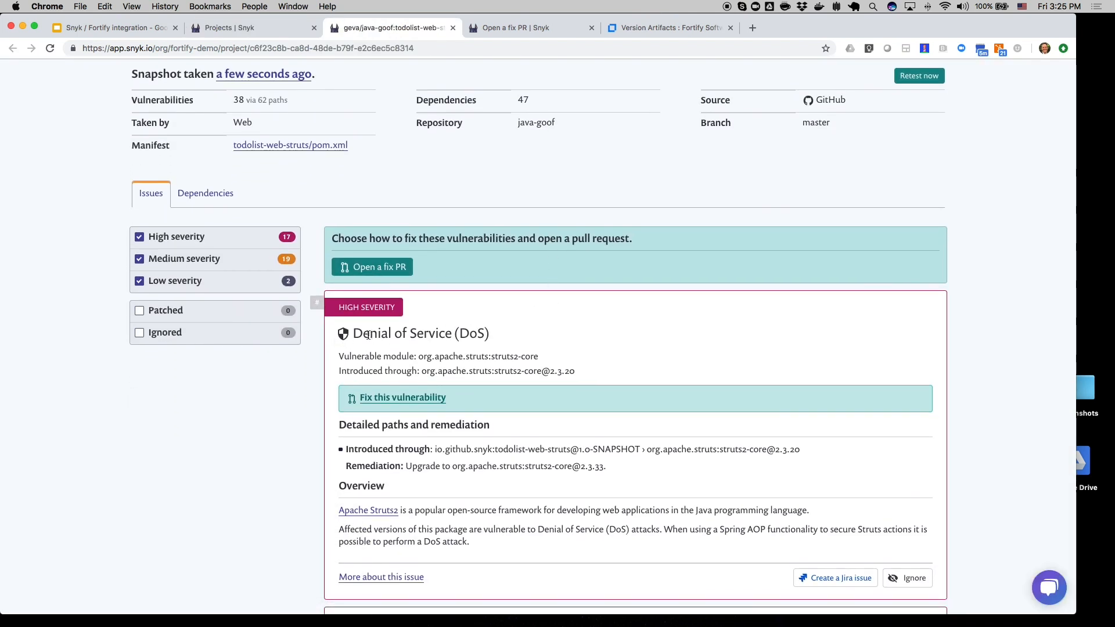
double_click(515, 356)
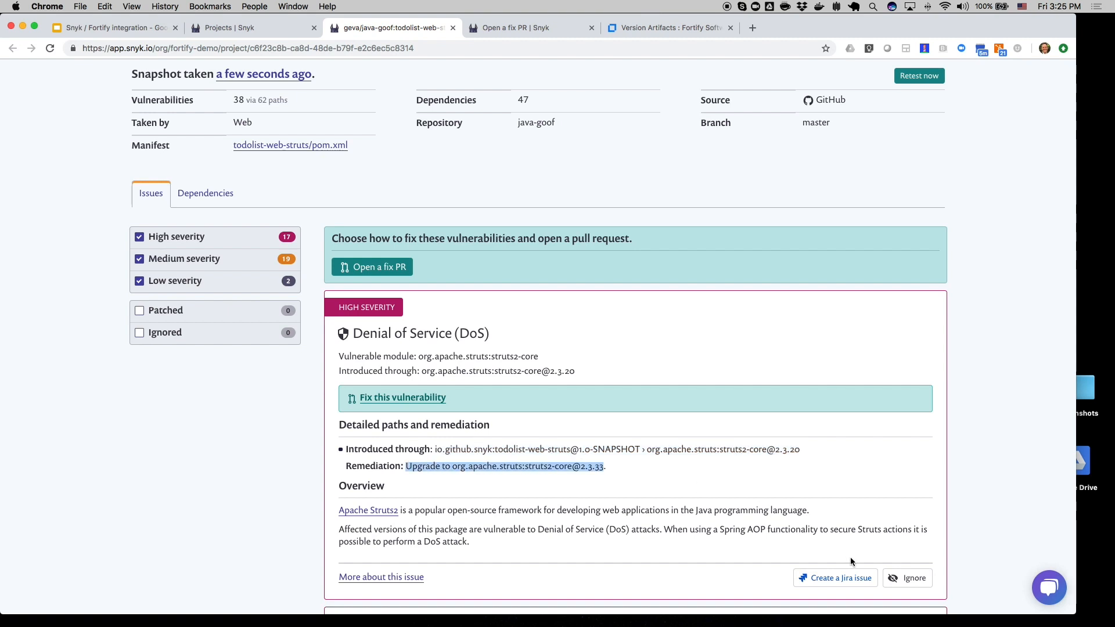
mouse_move(912, 577)
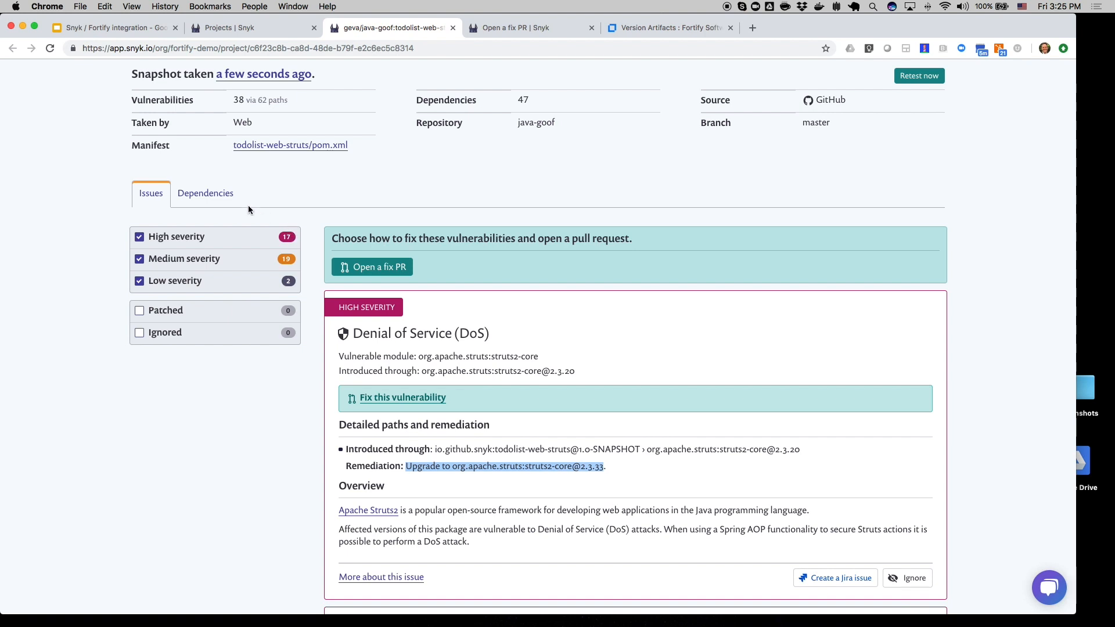
click(205, 193)
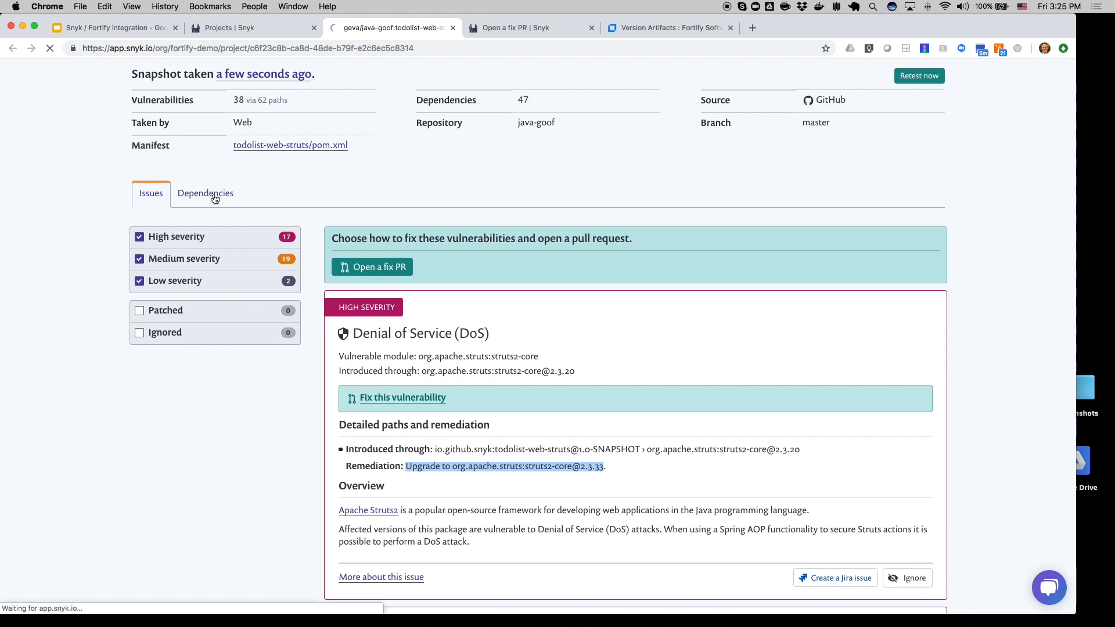
Step: Browse the todolist-web-struts dependency tree, including spring-core 3.2.6 paths with issues
click(205, 193)
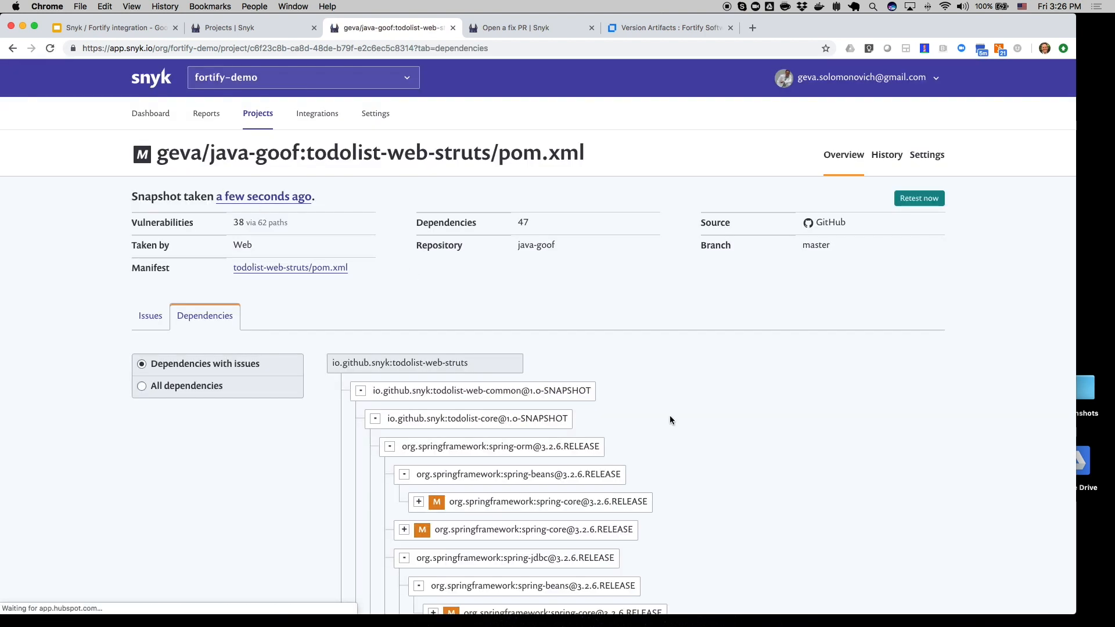
scroll(down, 3)
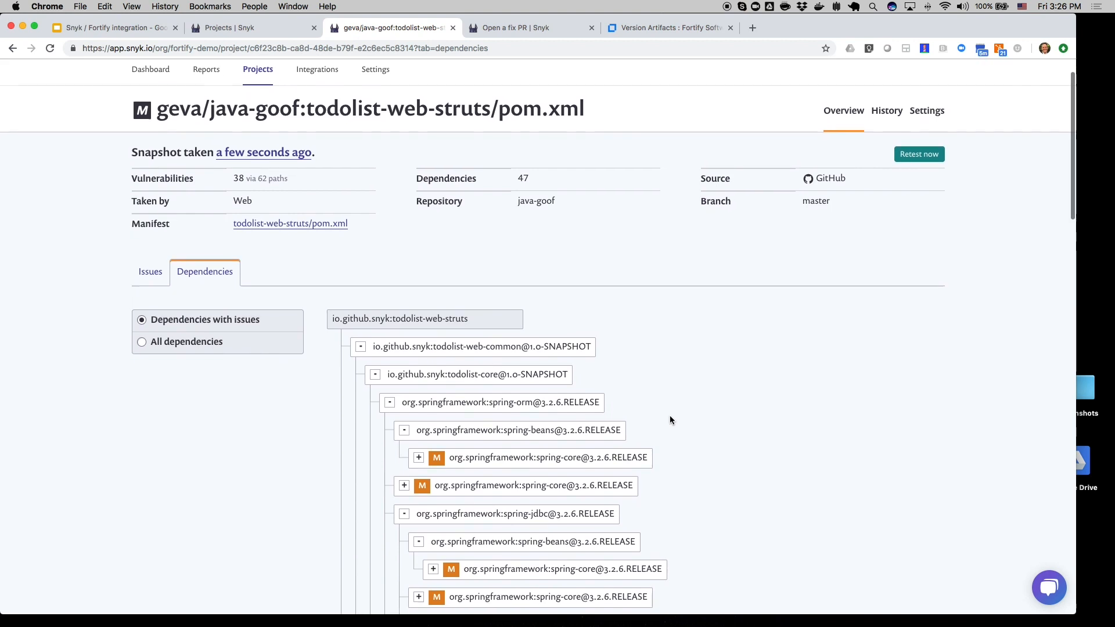
scroll(down, 3)
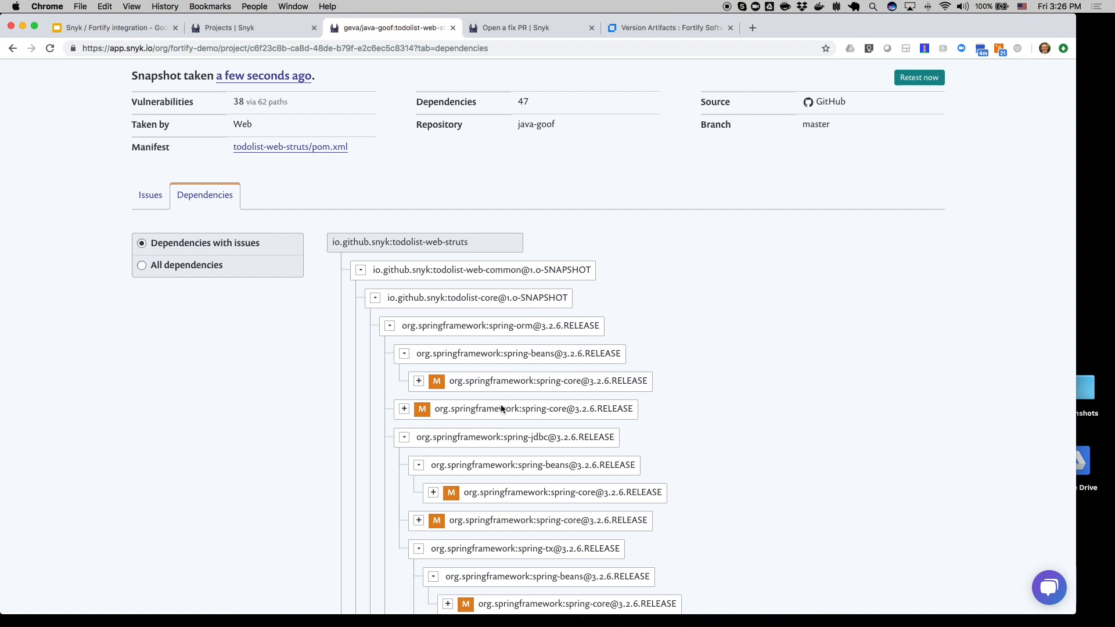
scroll(down, 3)
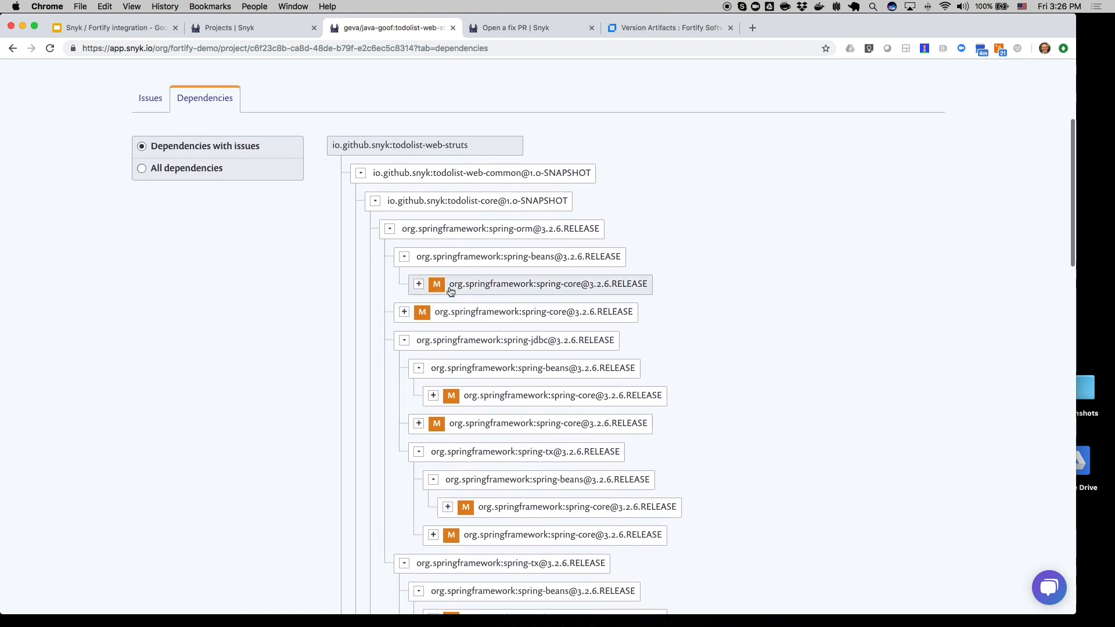
scroll(down, 3)
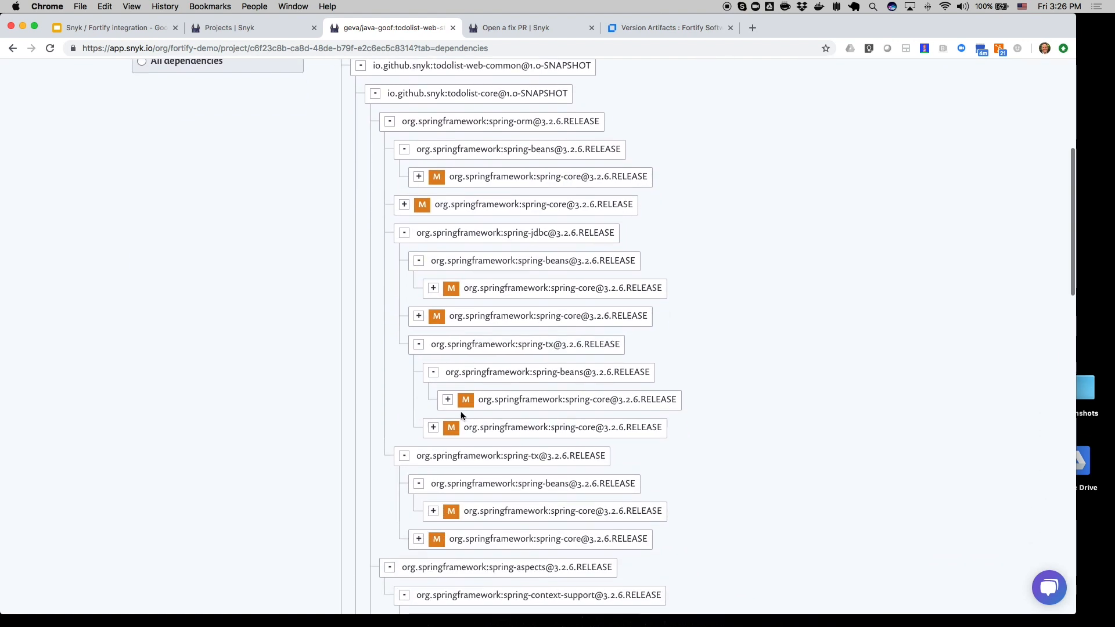
scroll(down, 3)
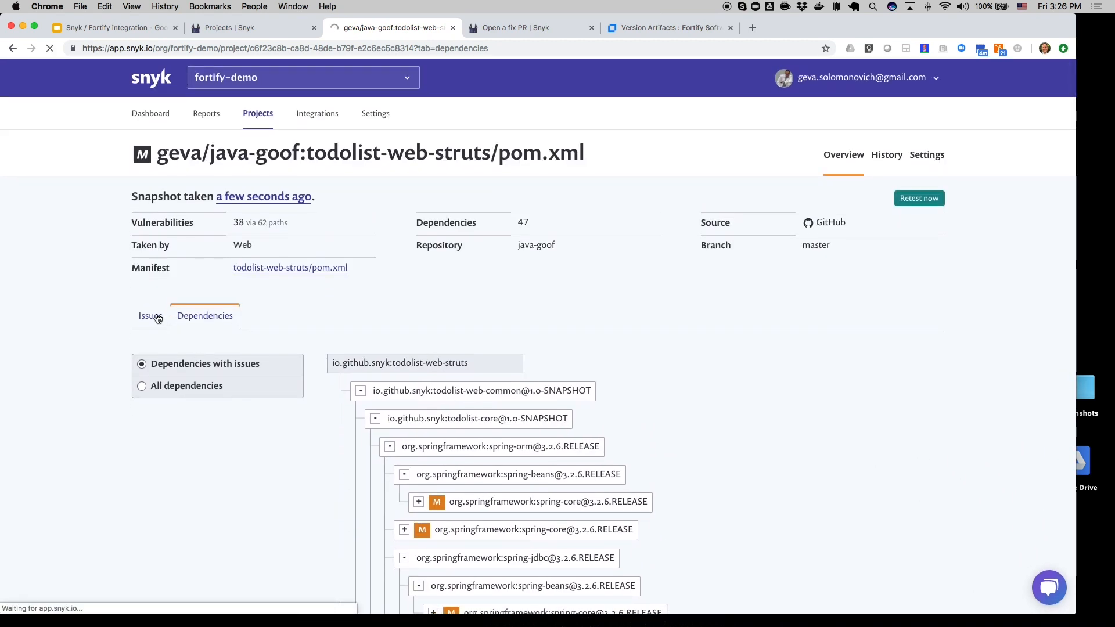
Step: From the Issues list, submit a Snyk fix pull request for the project's fixable vulnerabilities
click(149, 316)
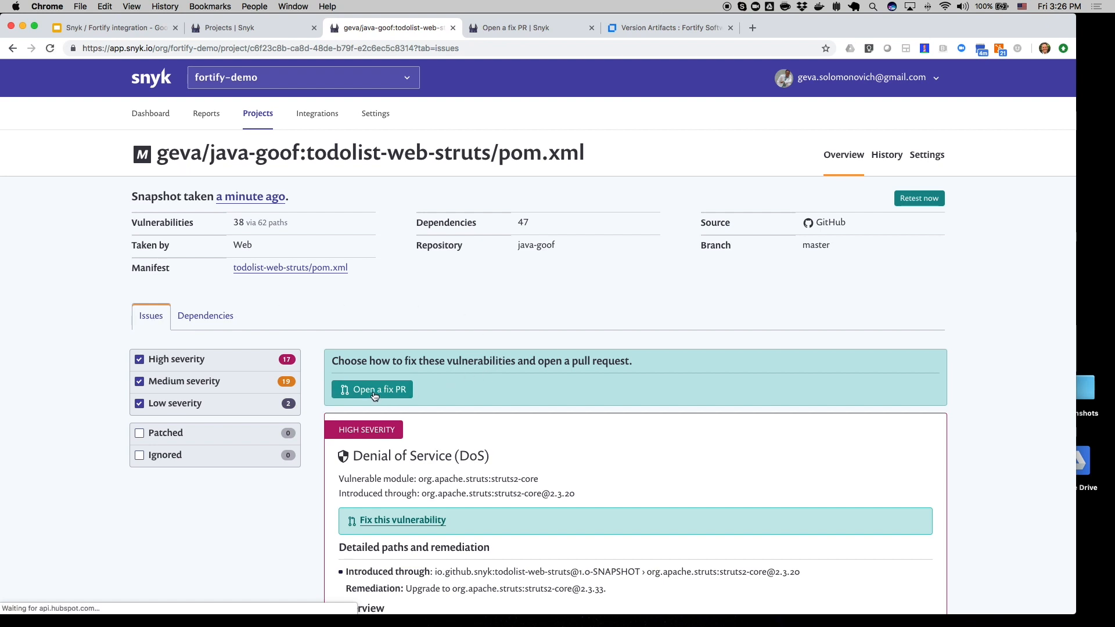
click(371, 389)
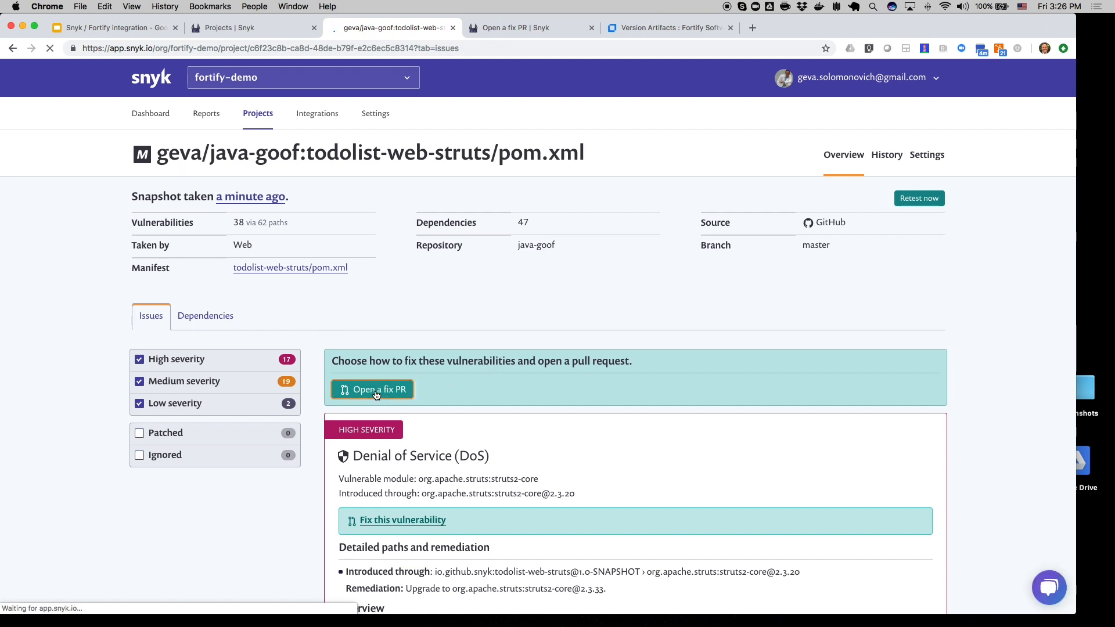
click(372, 390)
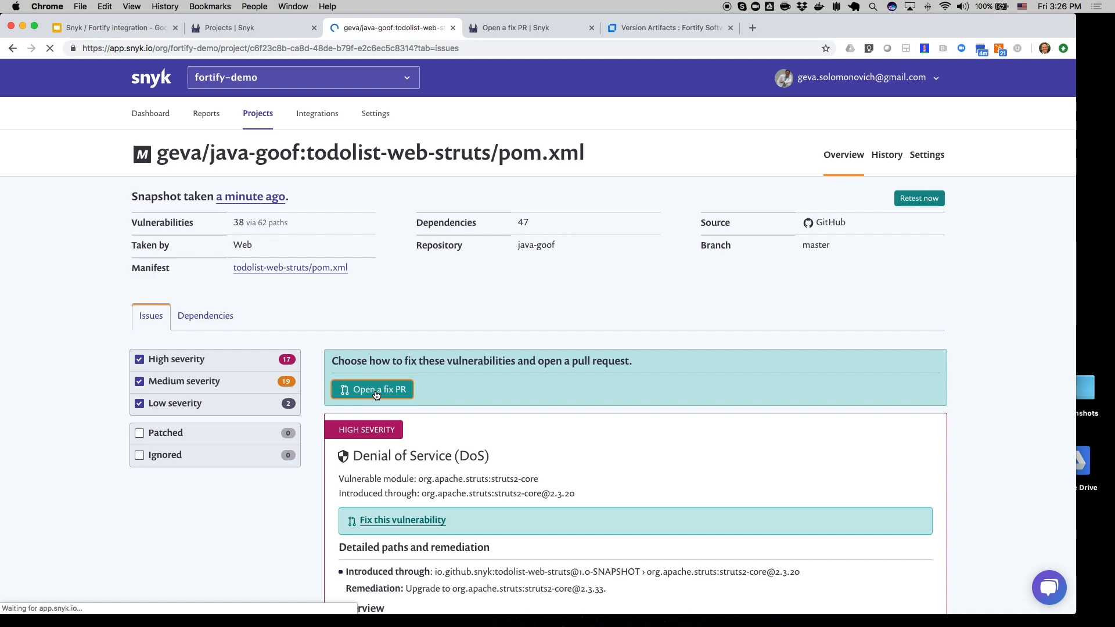
click(372, 389)
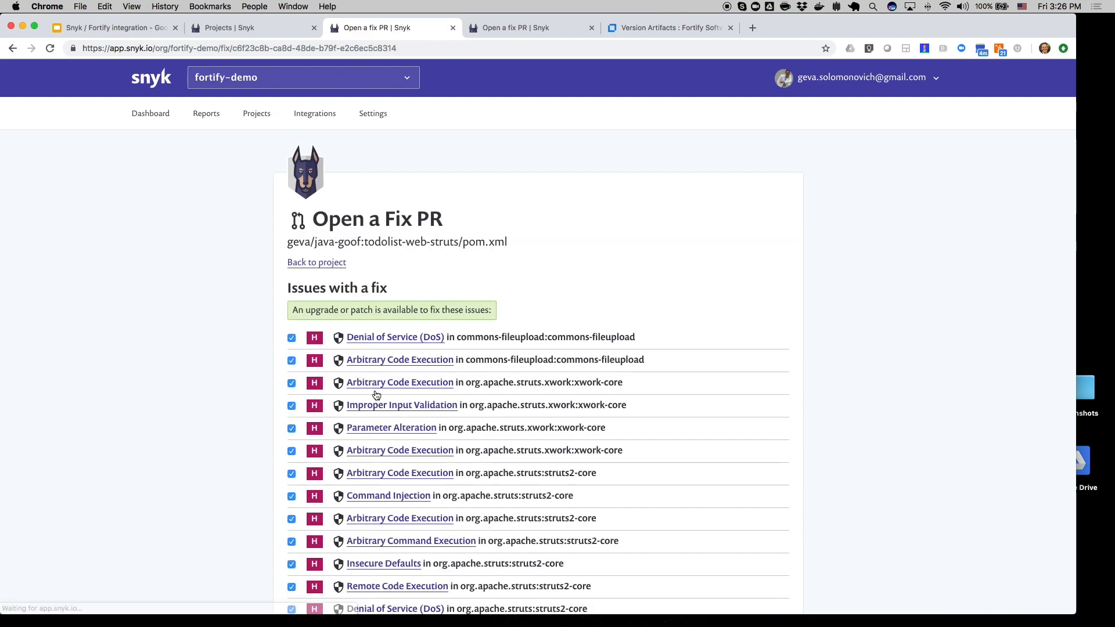
scroll(down, 3)
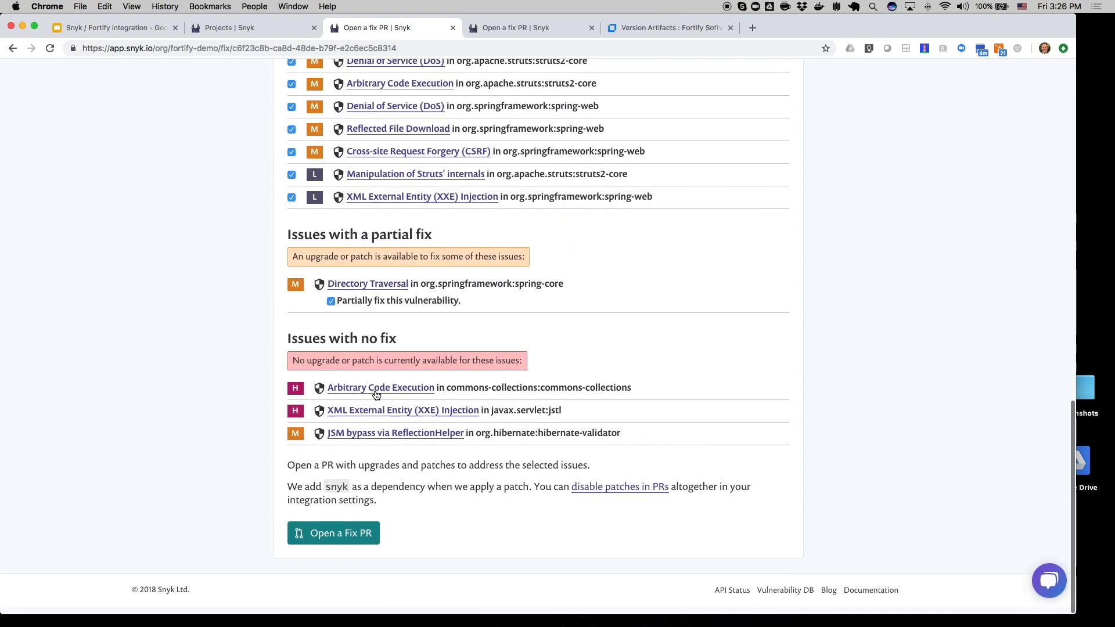
click(333, 532)
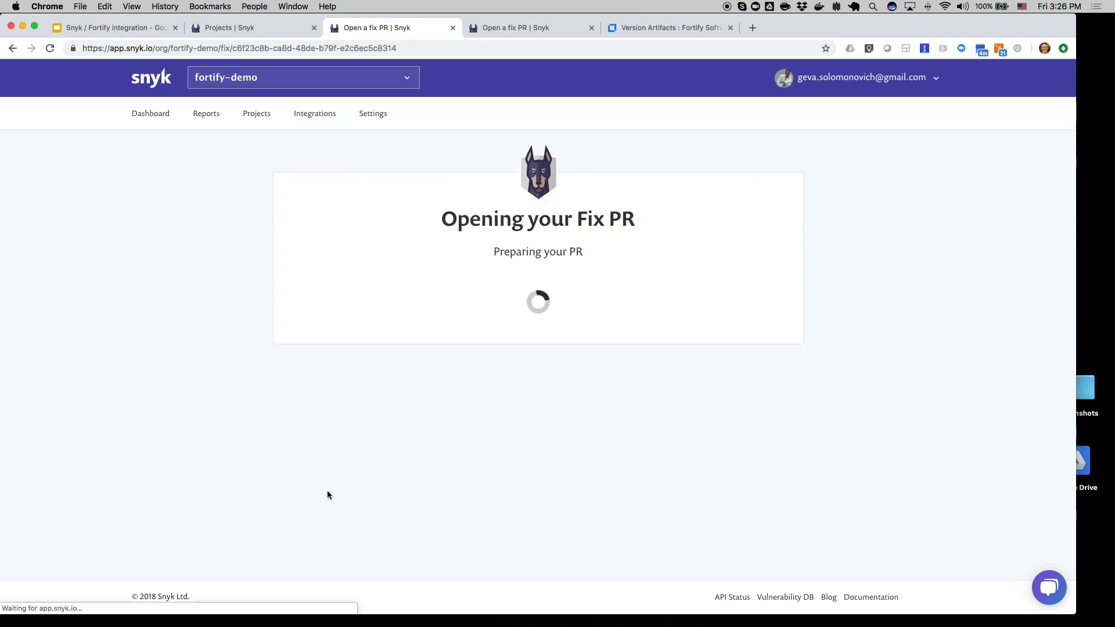
mouse_move(322, 439)
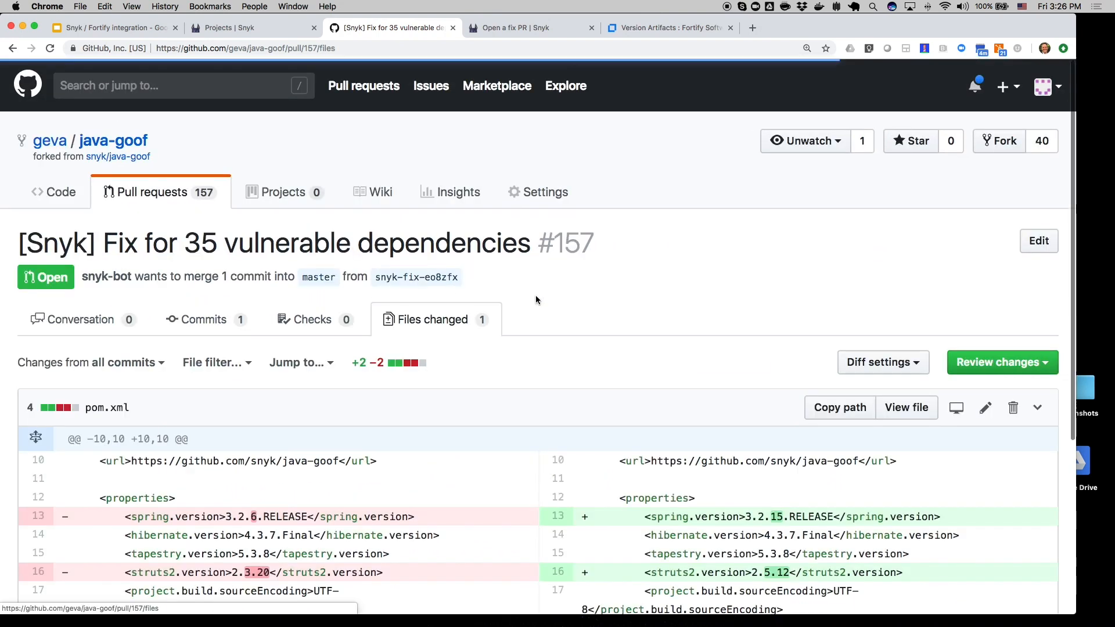
Step: Scroll through the pom.xml diff of Snyk fix pull request #157 upgrading spring and struts2
scroll(down, 3)
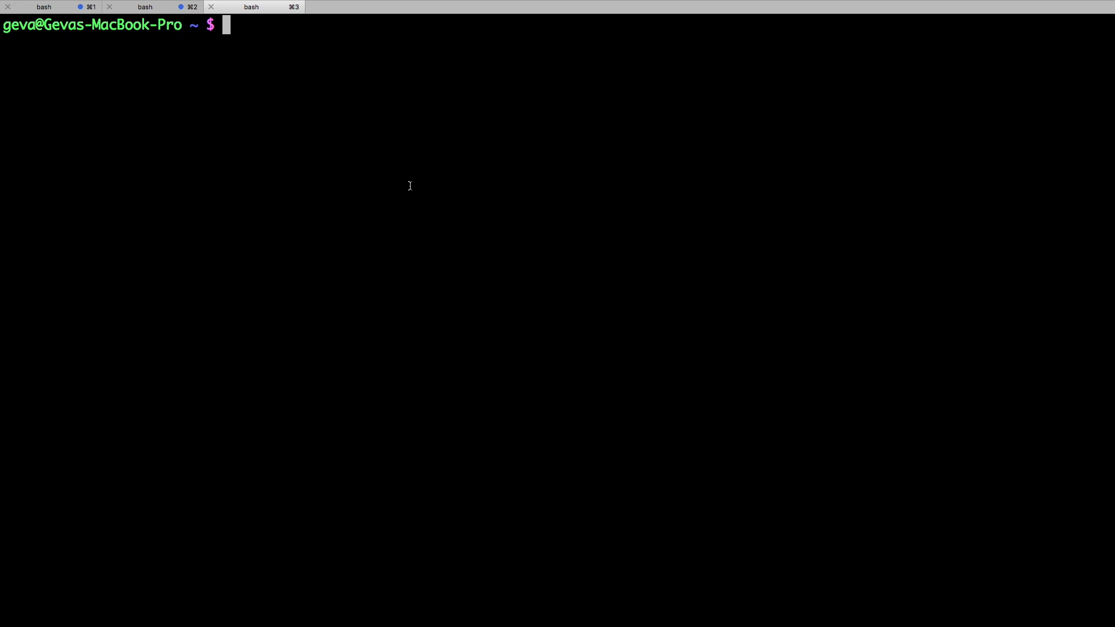
Step: Abandon the npm install command, cd into git/goof and run snyk test, finding 39 issues
text(n)
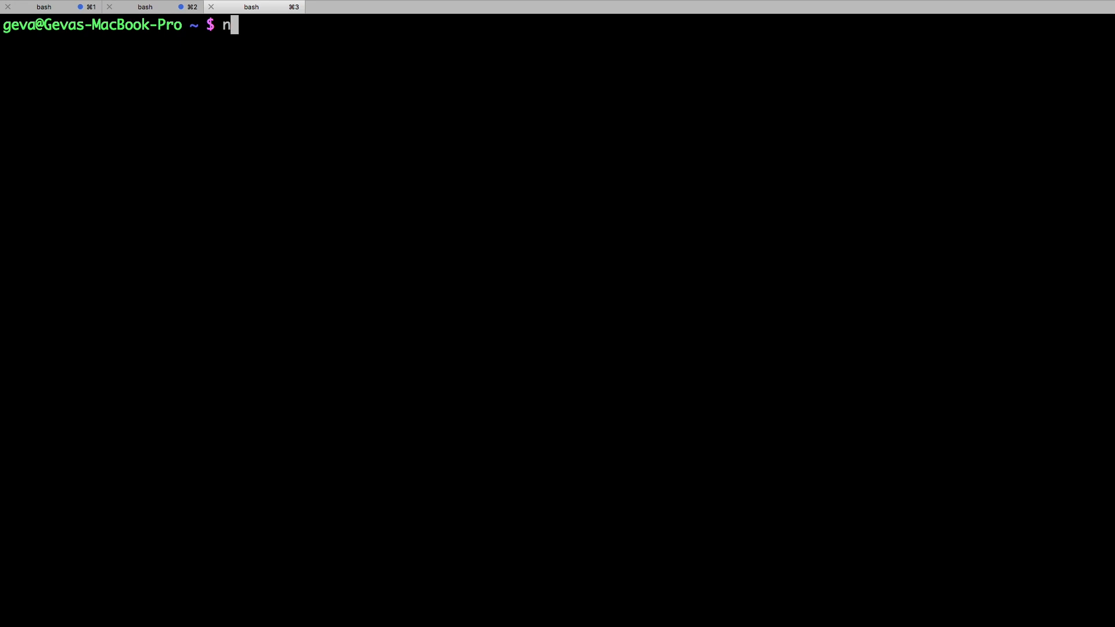
text(pm install -g sny)
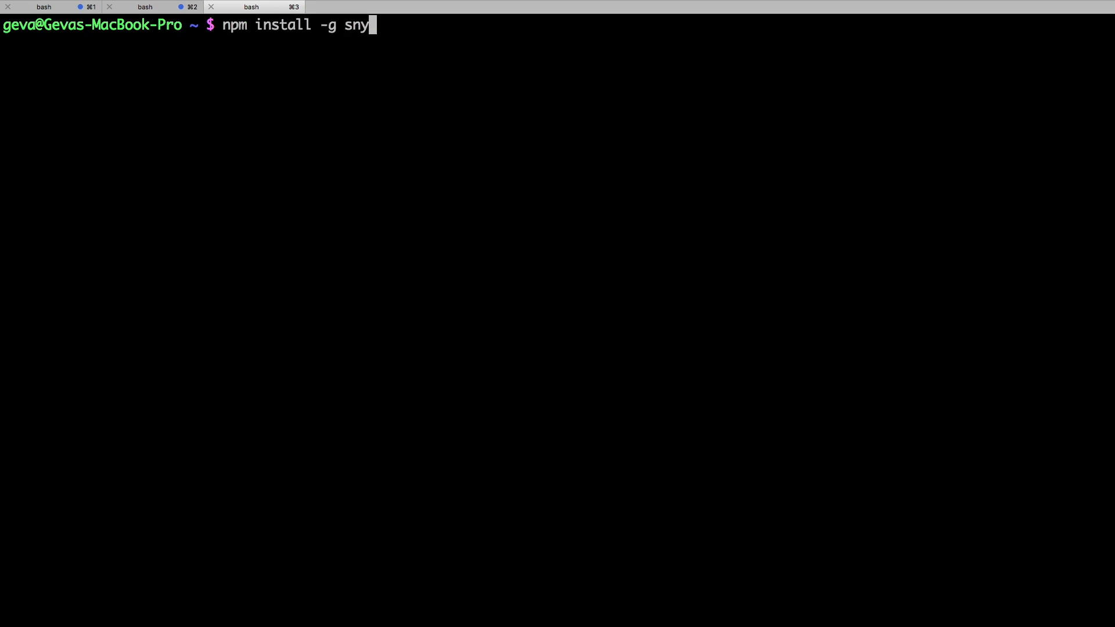
key(ctrl+c)
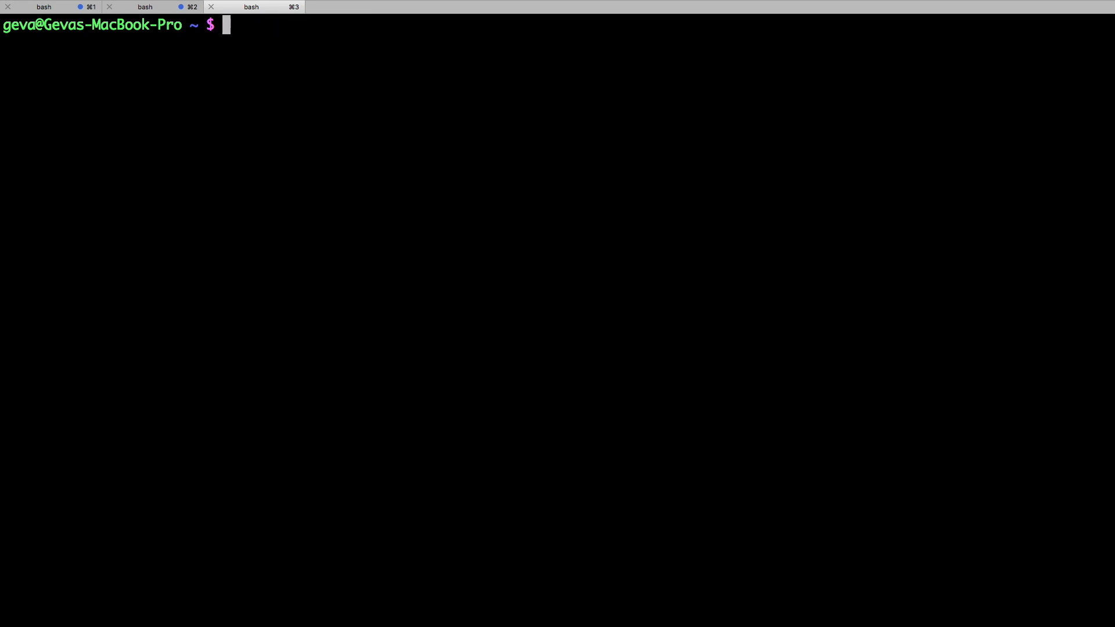
text(cd gi)
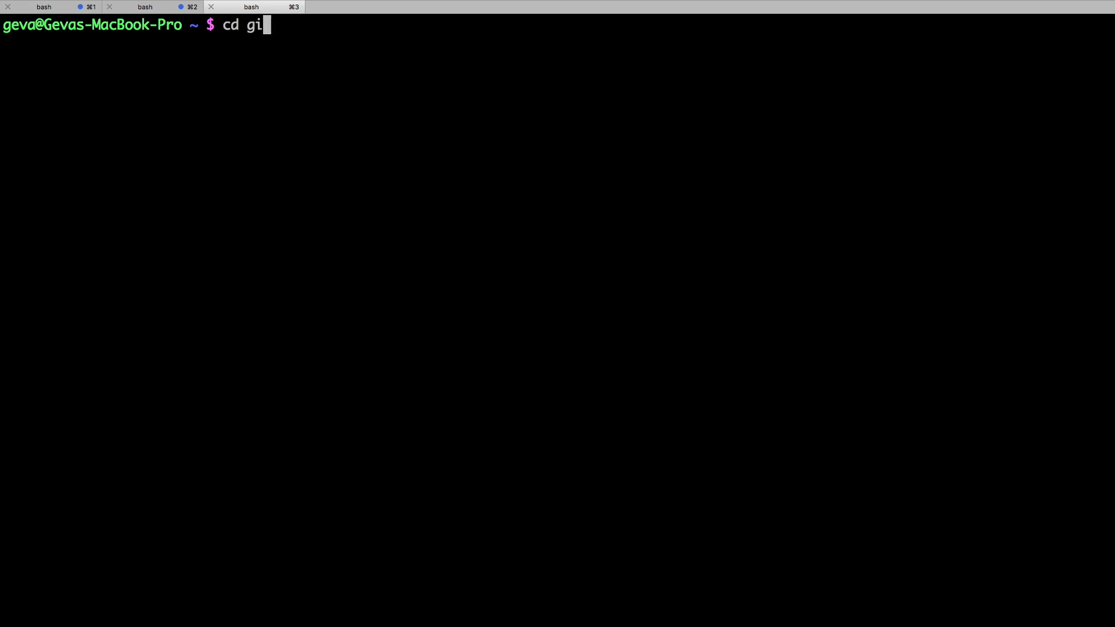
text(t/goof)
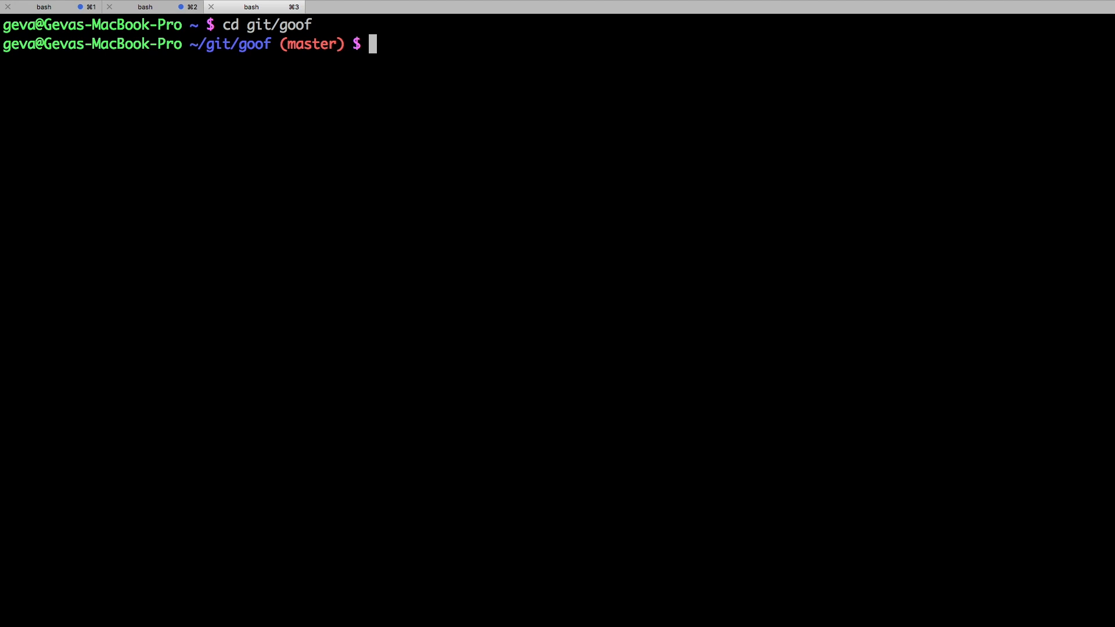
text(ll)
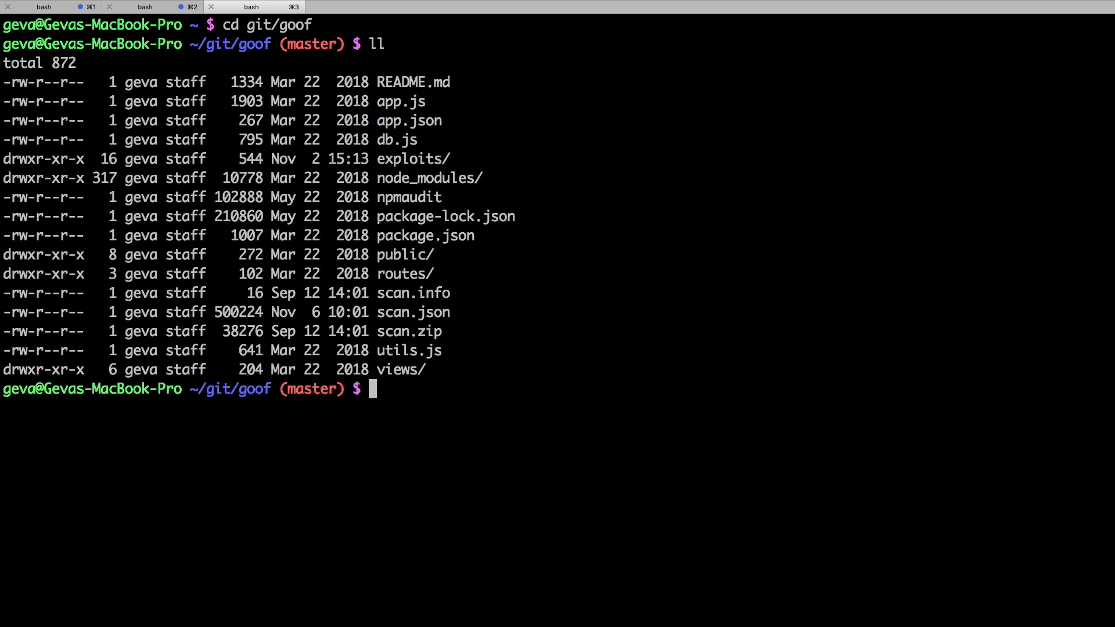
text(snyk test)
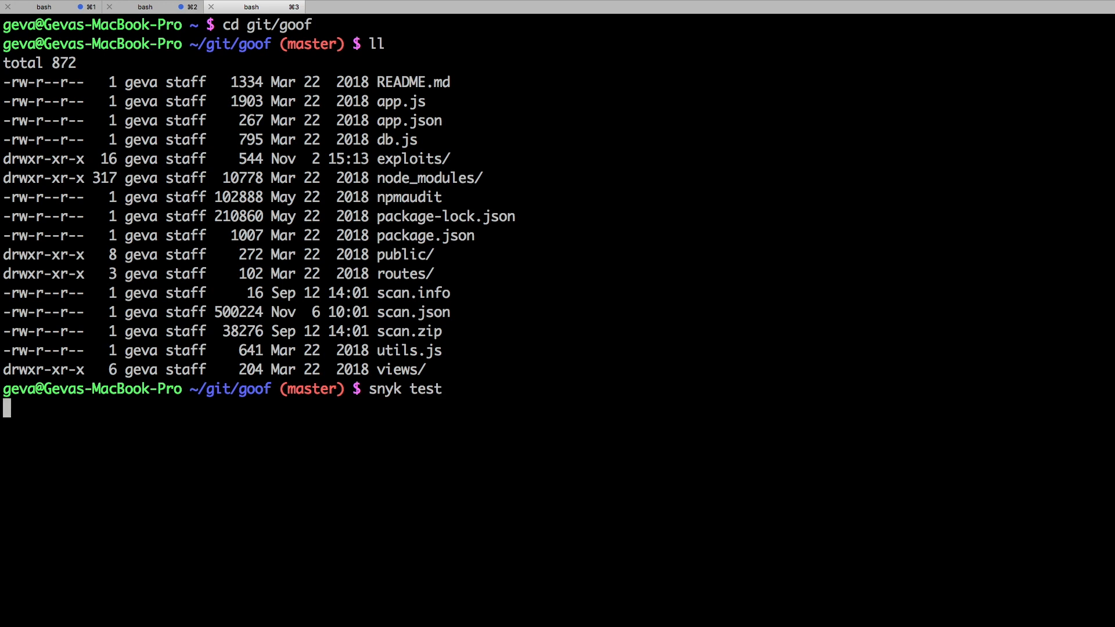
key(Return)
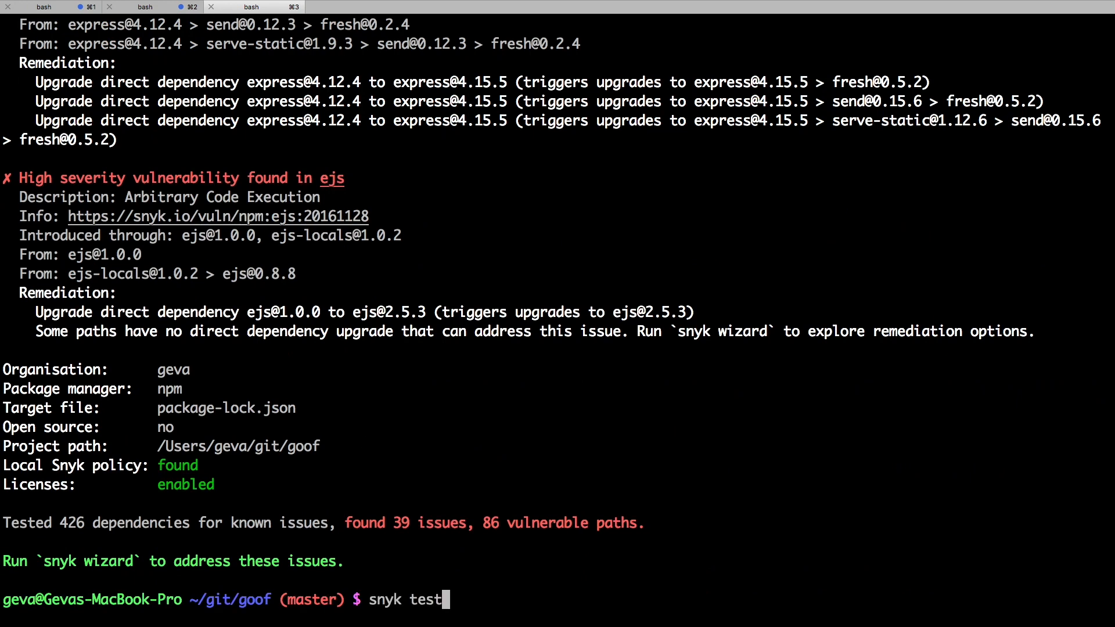
Step: Run snyk test --json > scan.json and locate the scan.zip archive in the listing
text(--)
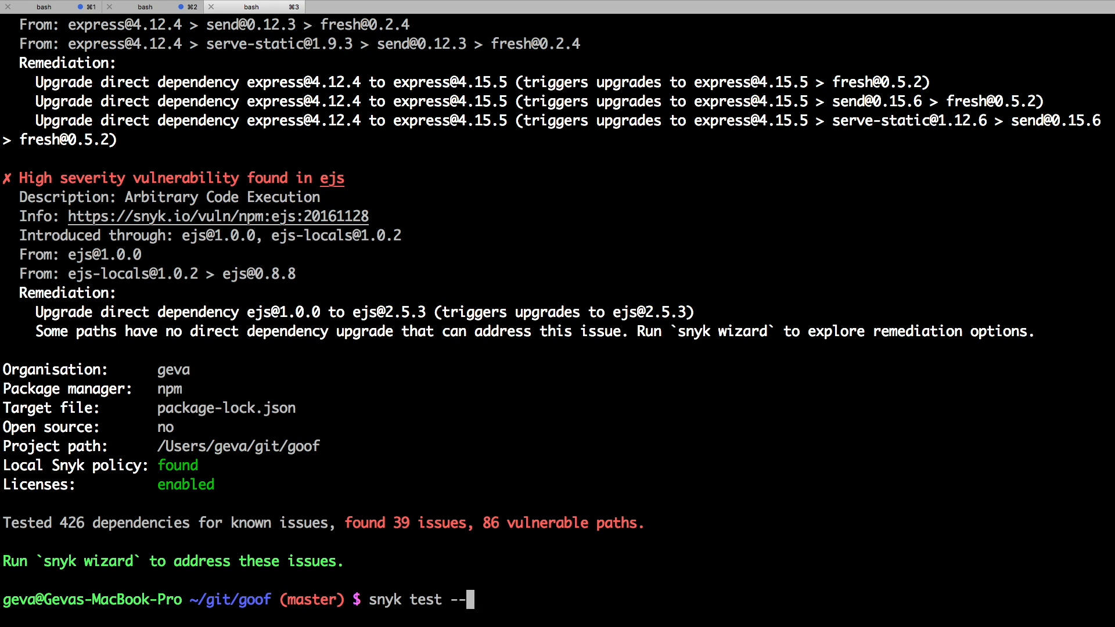
text(json)
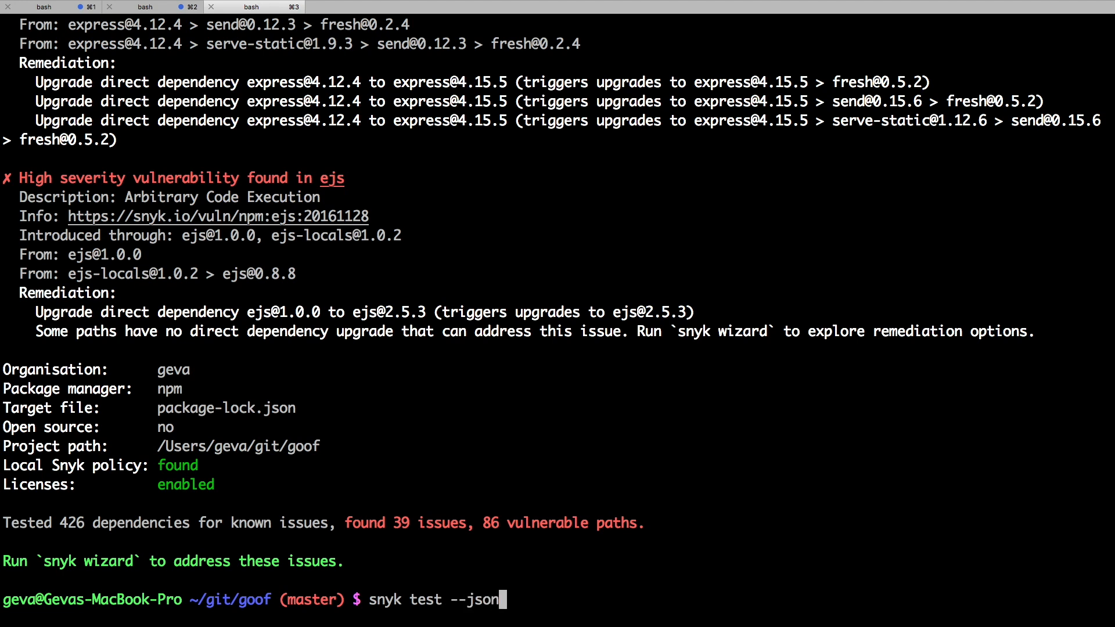
text(> scan.json)
text(cat scan.info)
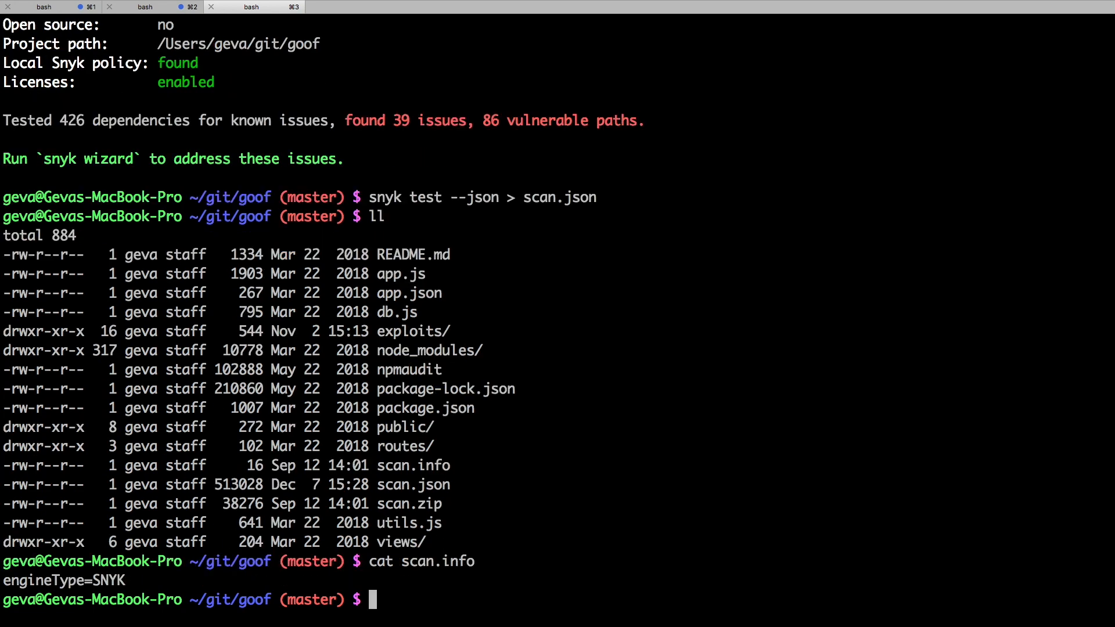
double_click(54, 580)
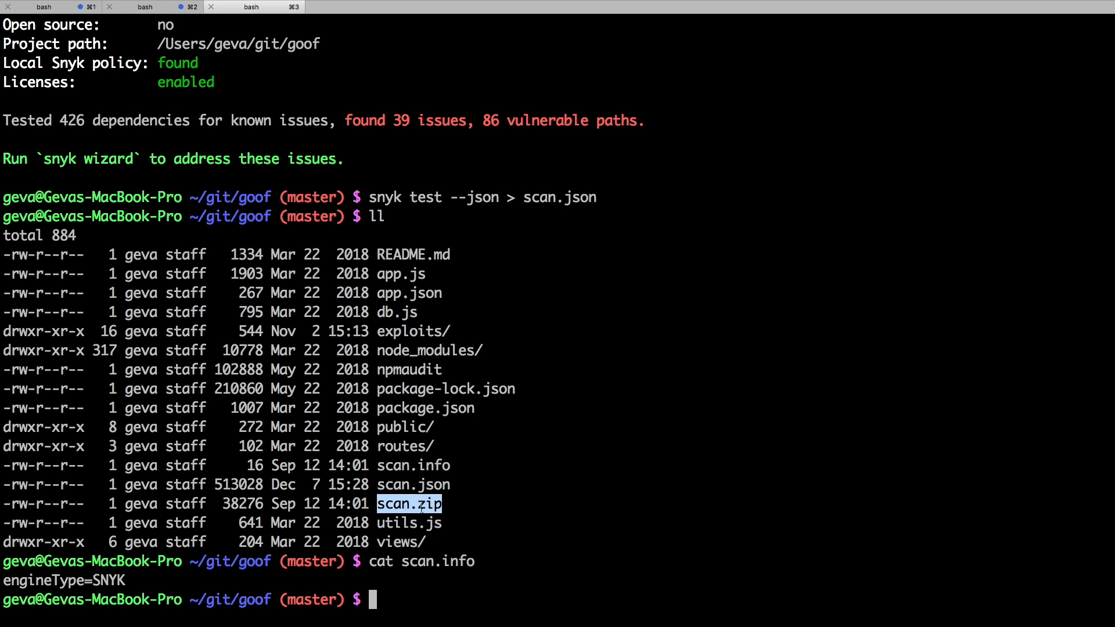
mouse_move(790, 144)
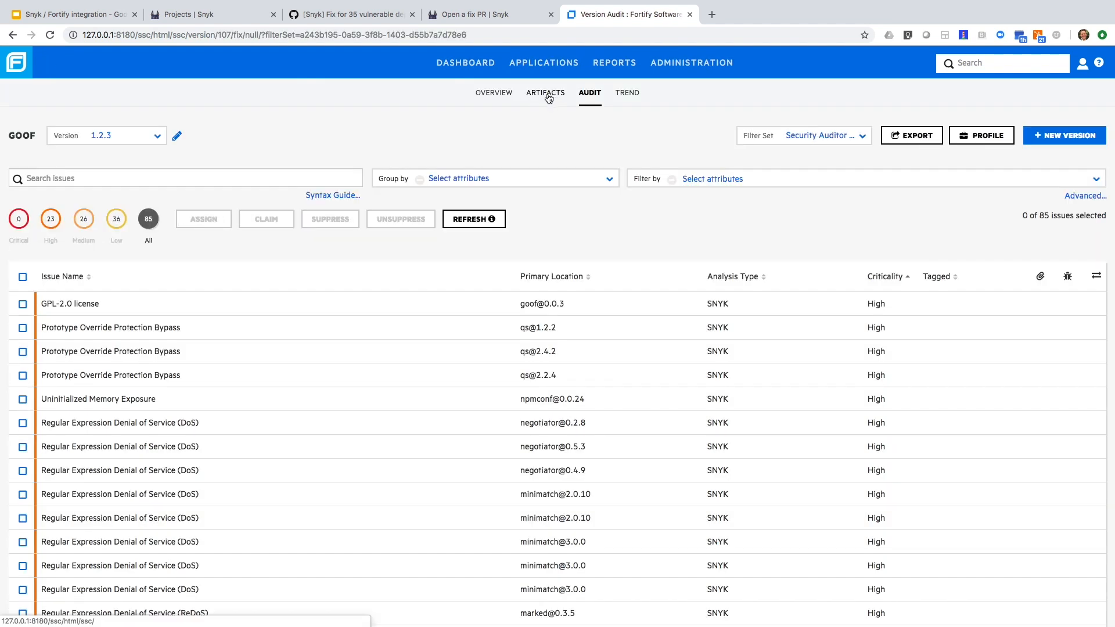
Step: Upload scan.zip as a third-party SNYK artifact to GOOF 1.2.3 and return to the Audit issues list
click(544, 92)
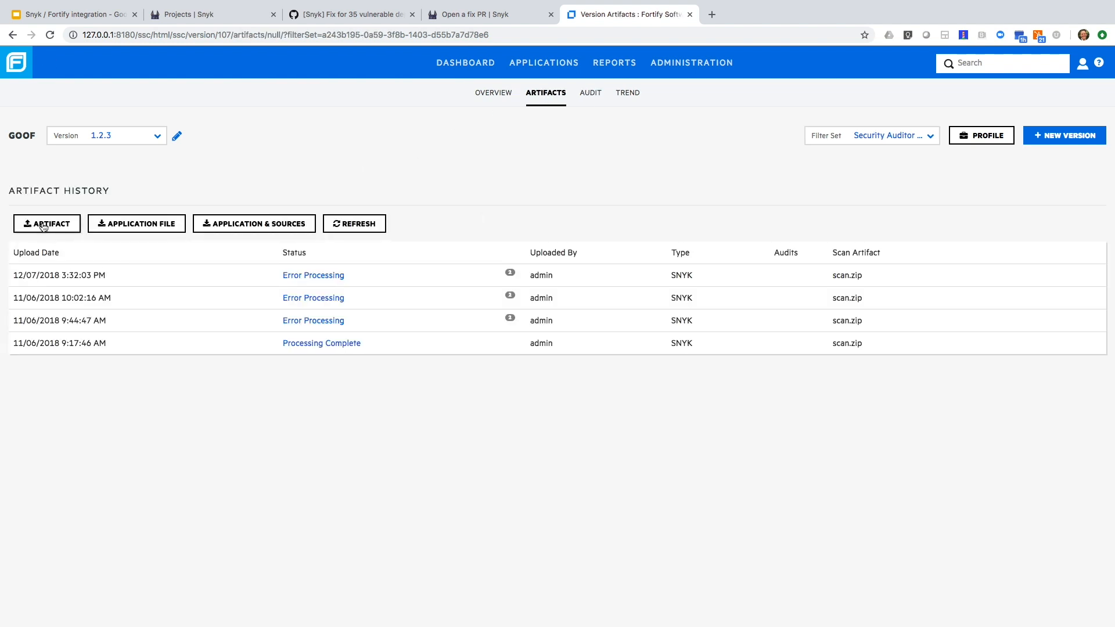
click(46, 223)
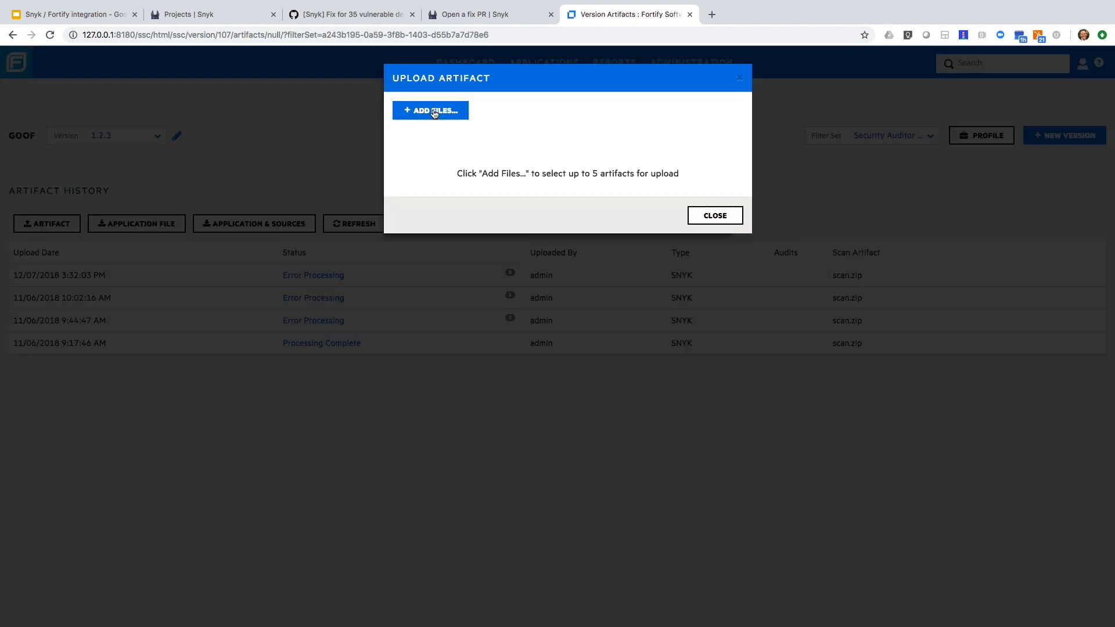
click(429, 111)
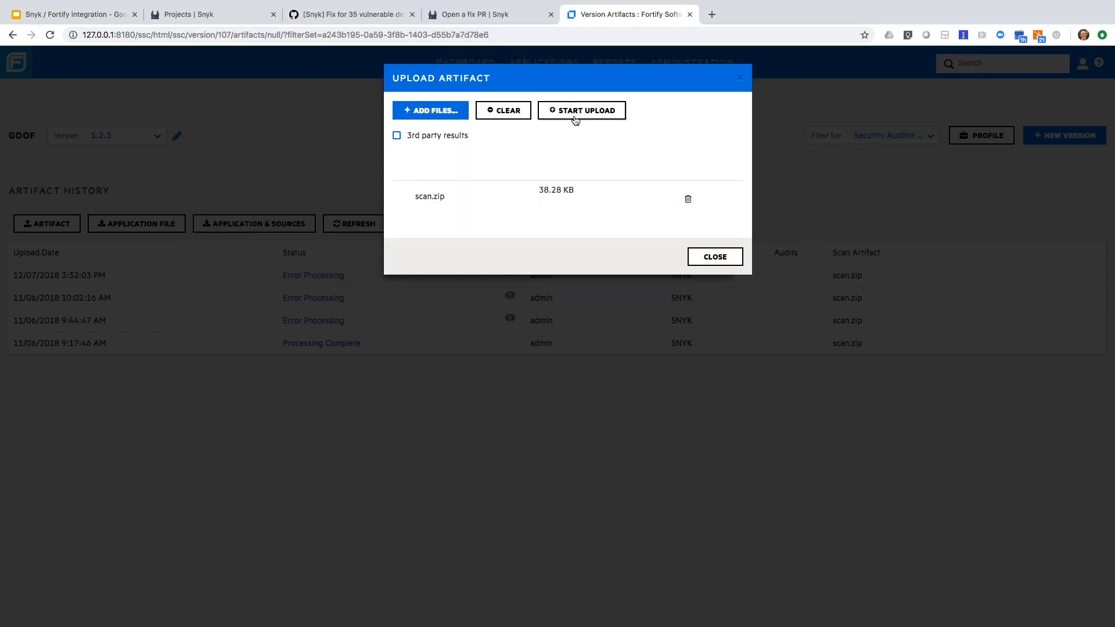
click(397, 135)
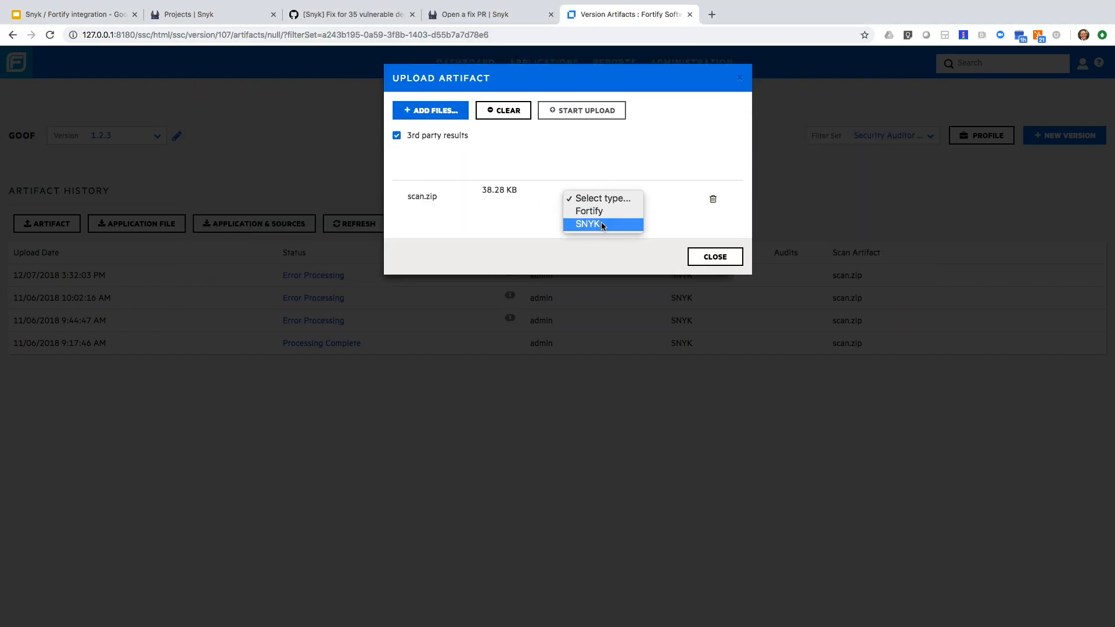
click(582, 111)
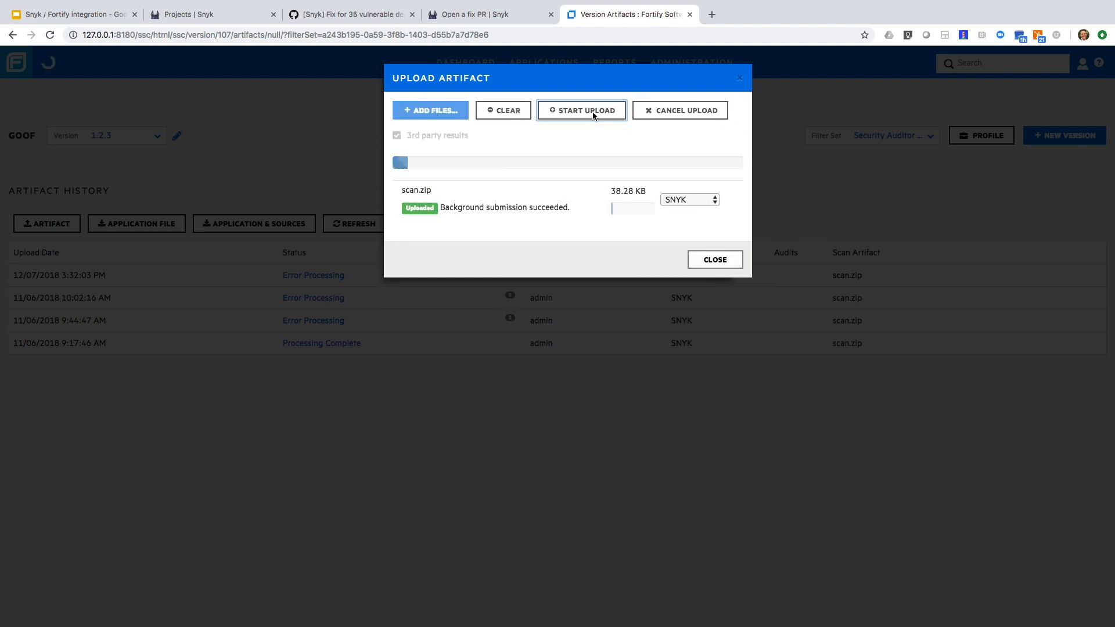
click(714, 259)
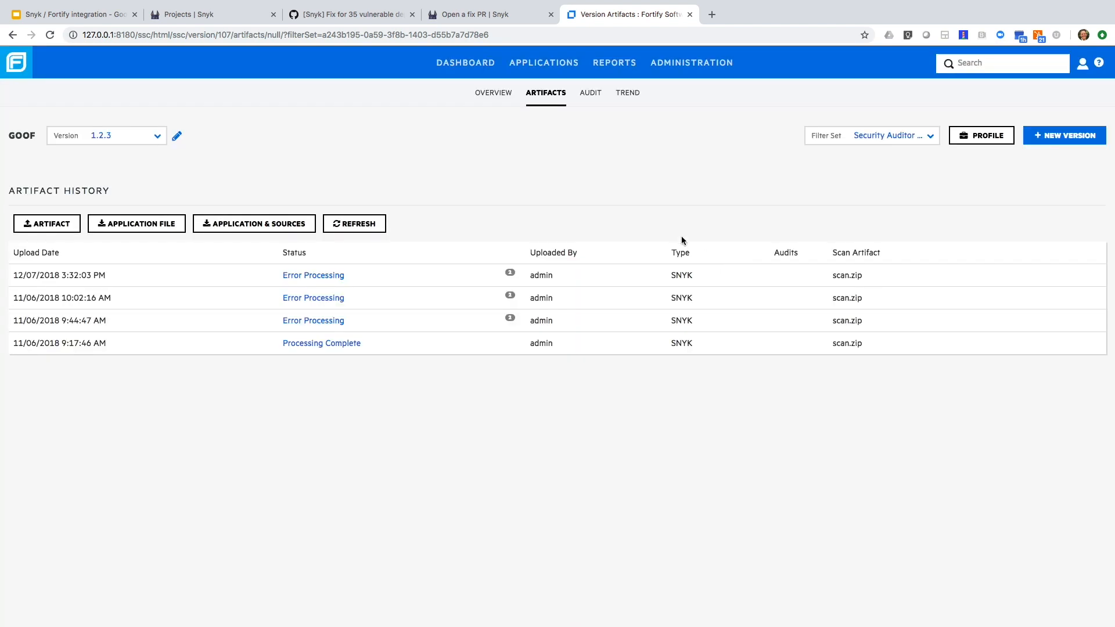
click(590, 92)
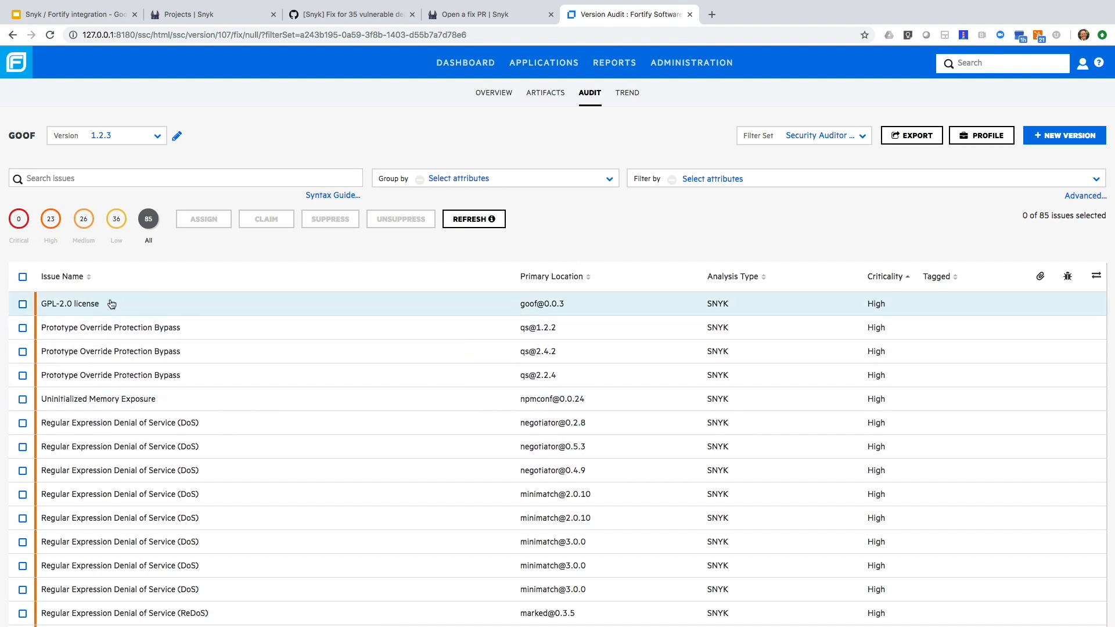
click(69, 304)
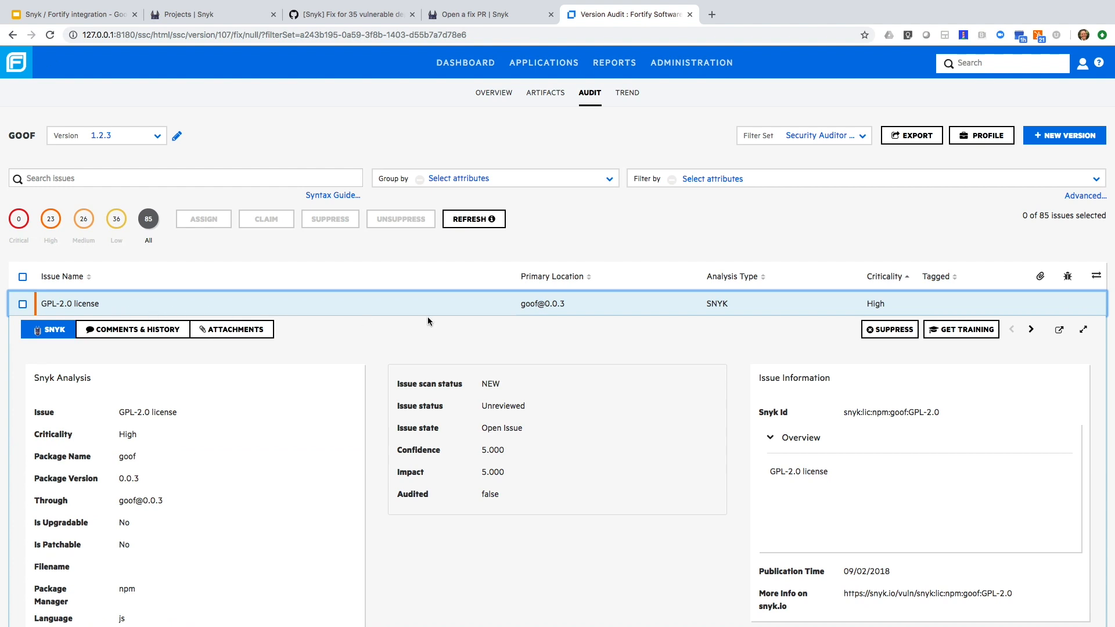
click(69, 304)
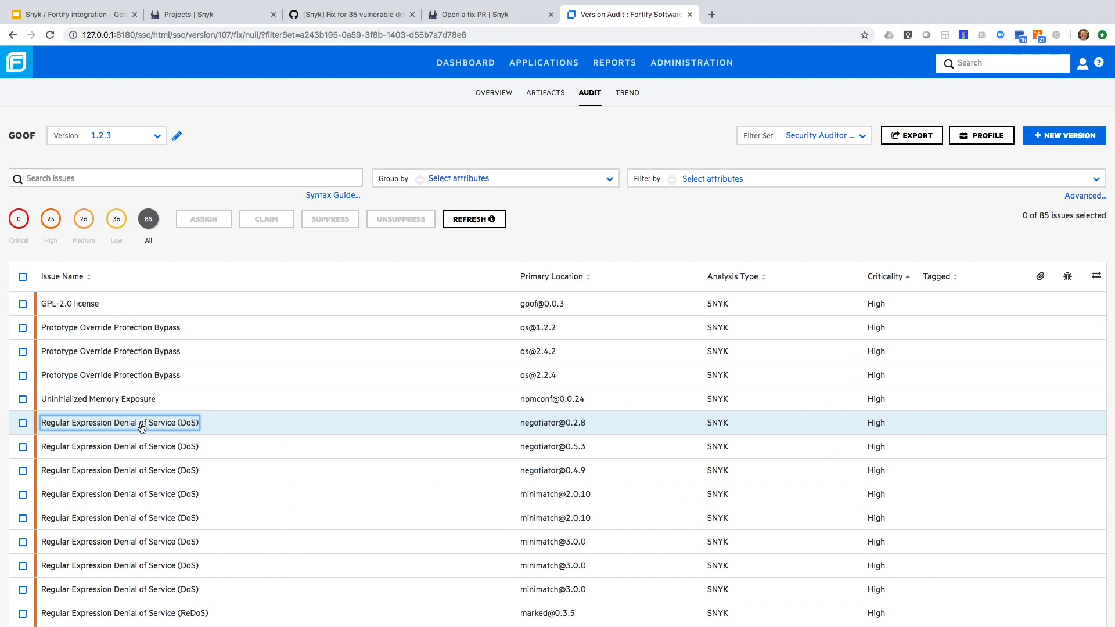
click(118, 422)
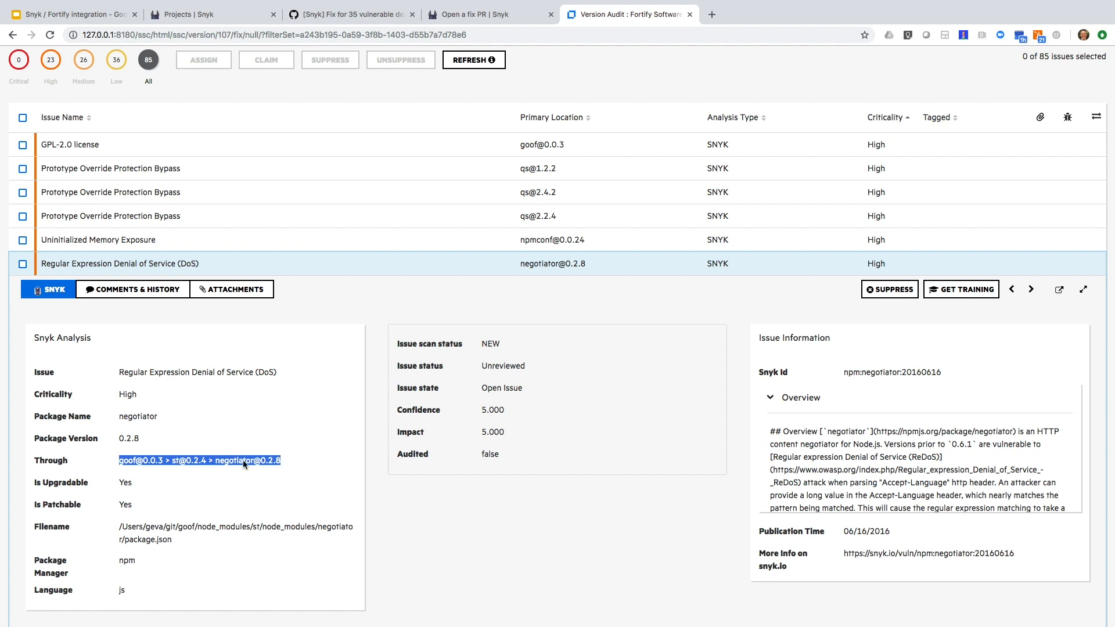
double_click(125, 482)
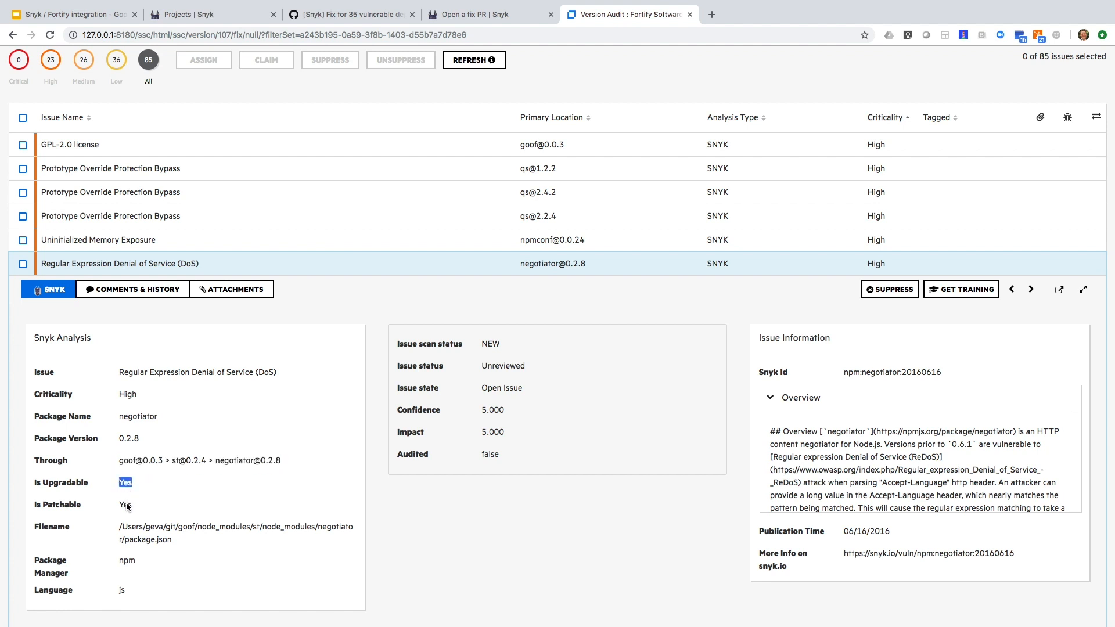